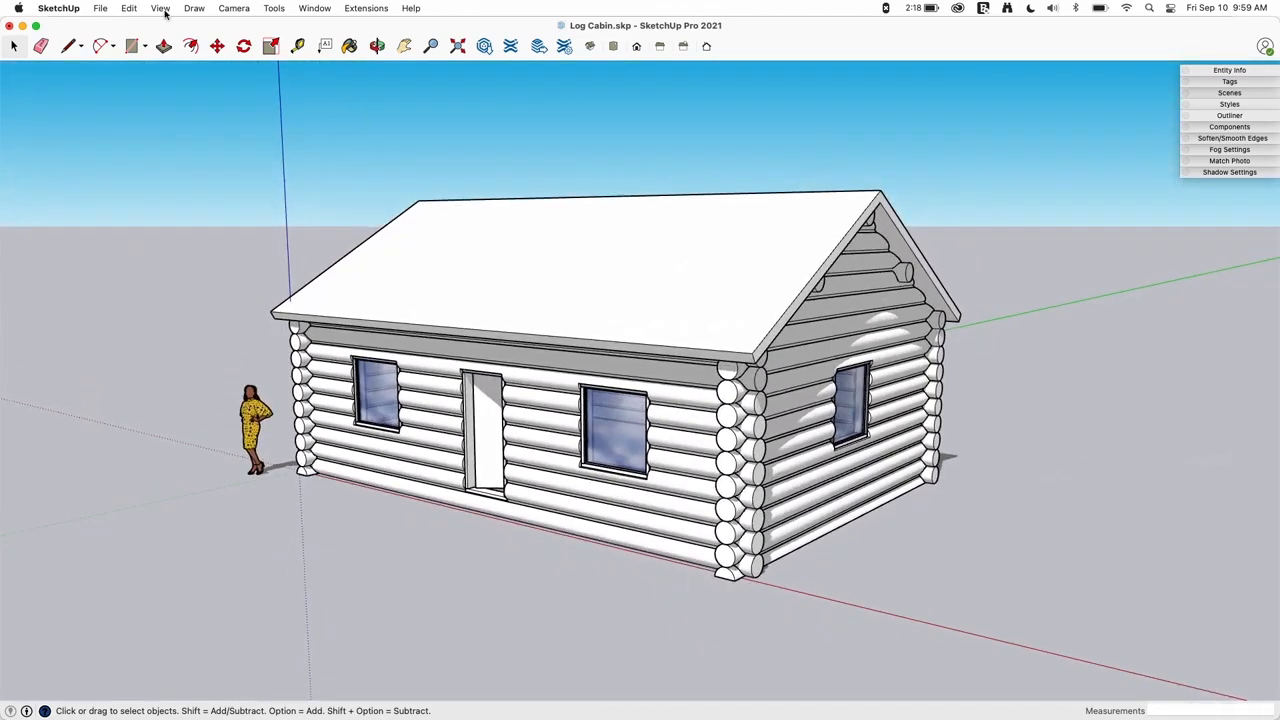
# Open the roof component for editing and turn on Hide Rest of Model.
pyautogui.click(160, 8)
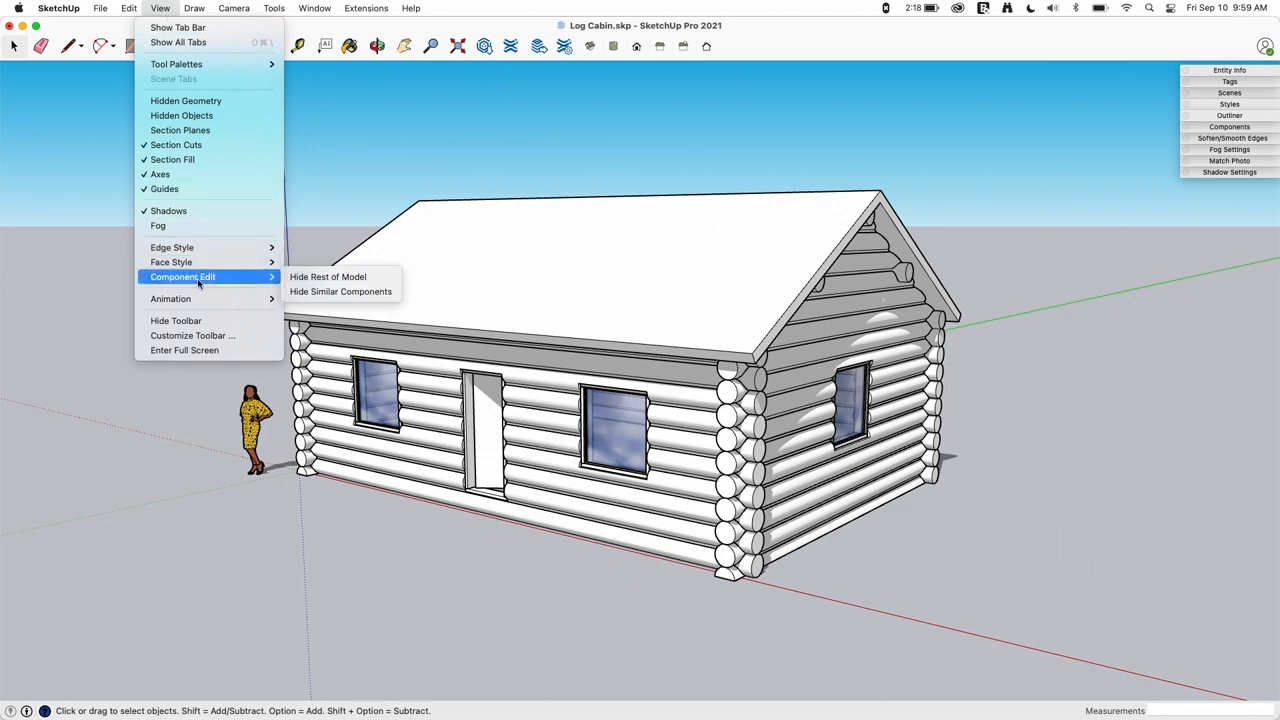
pyautogui.moveTo(340, 291)
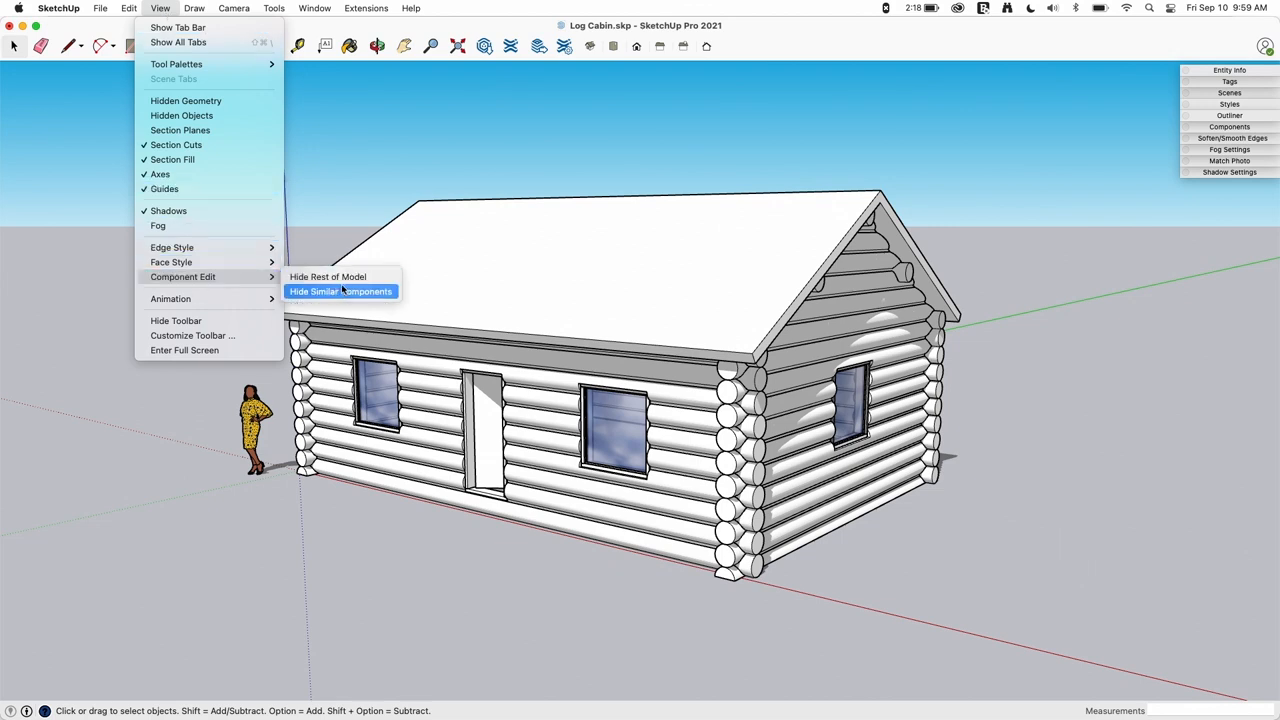
pyautogui.moveTo(362, 307)
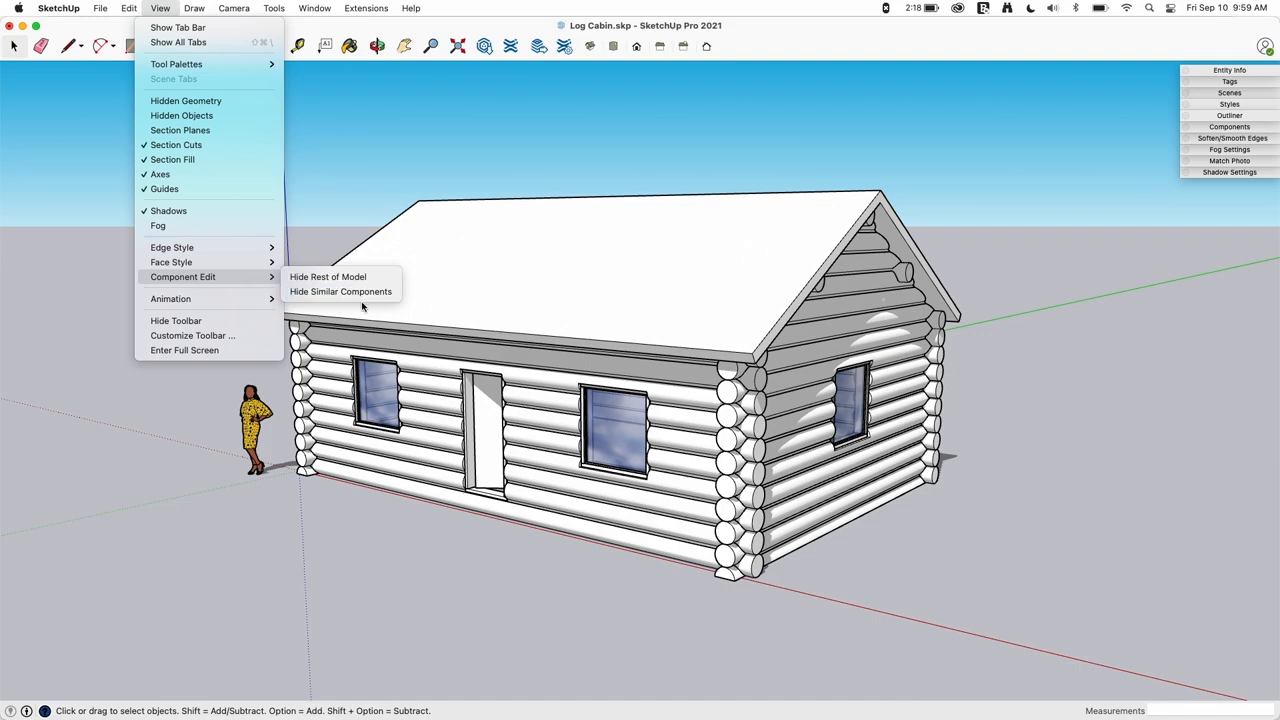
pyautogui.moveTo(340, 291)
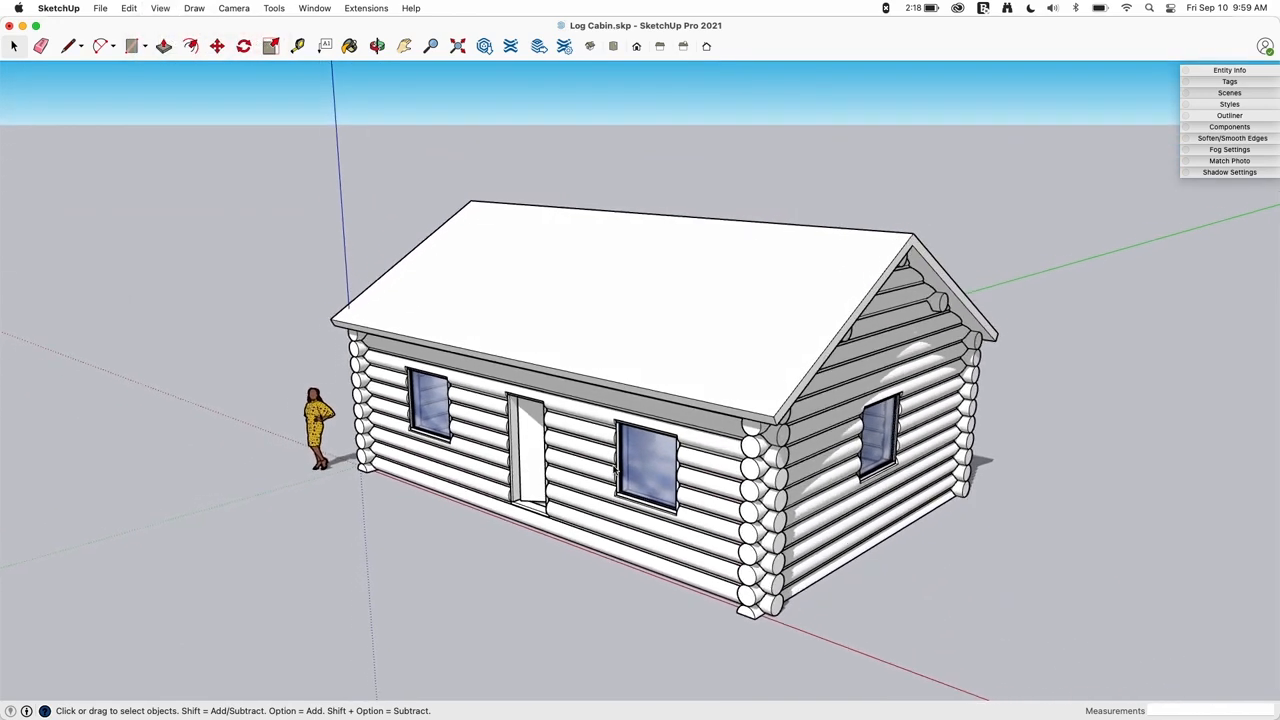
pyautogui.click(645, 465)
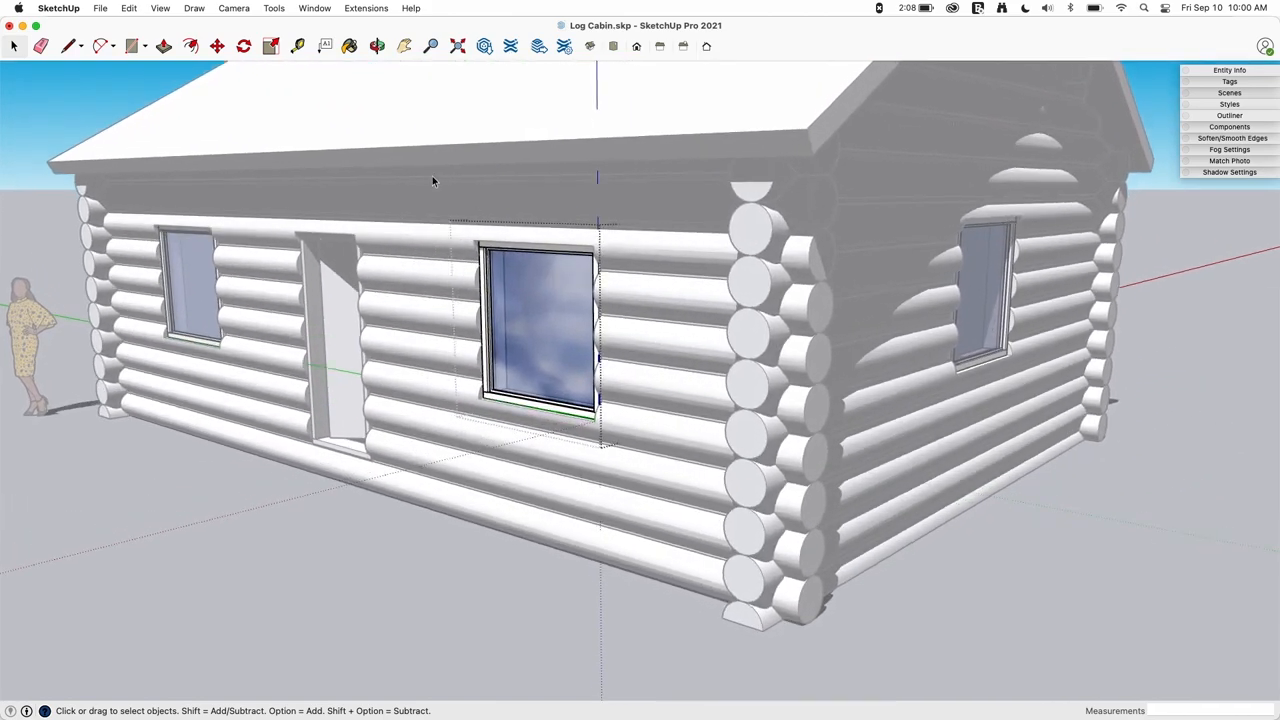
pyautogui.click(160, 8)
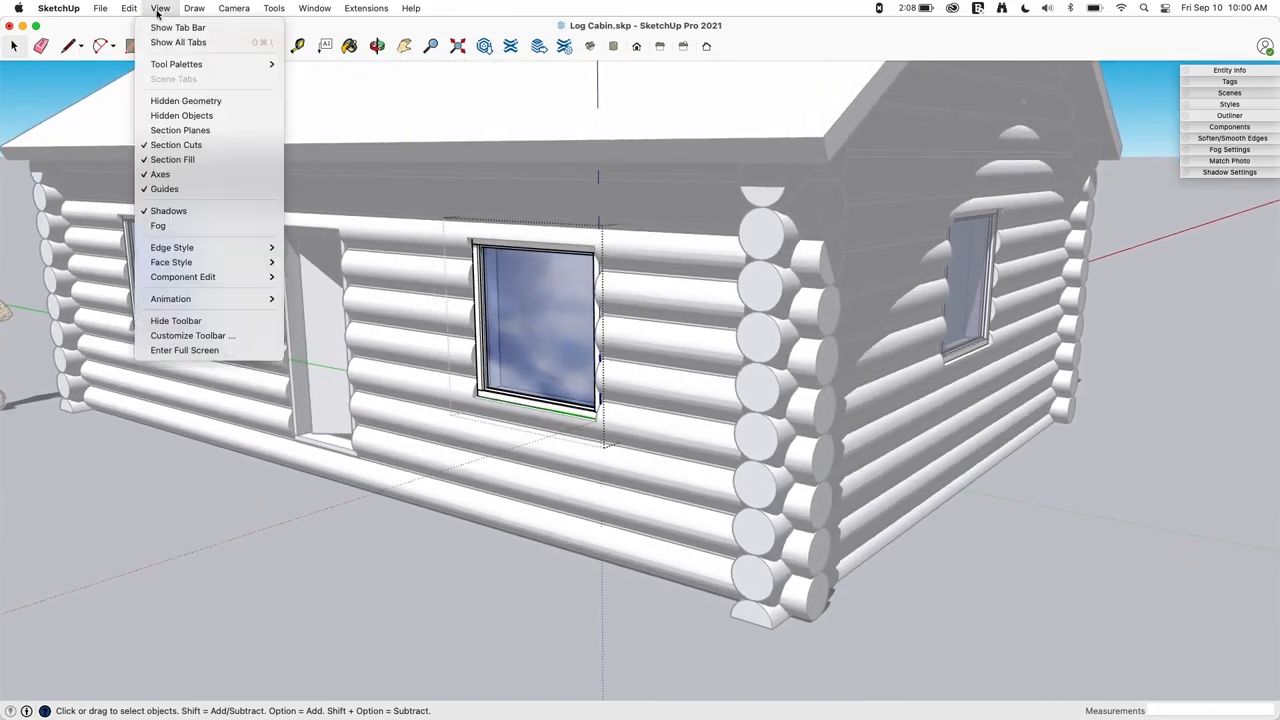
pyautogui.moveTo(183, 277)
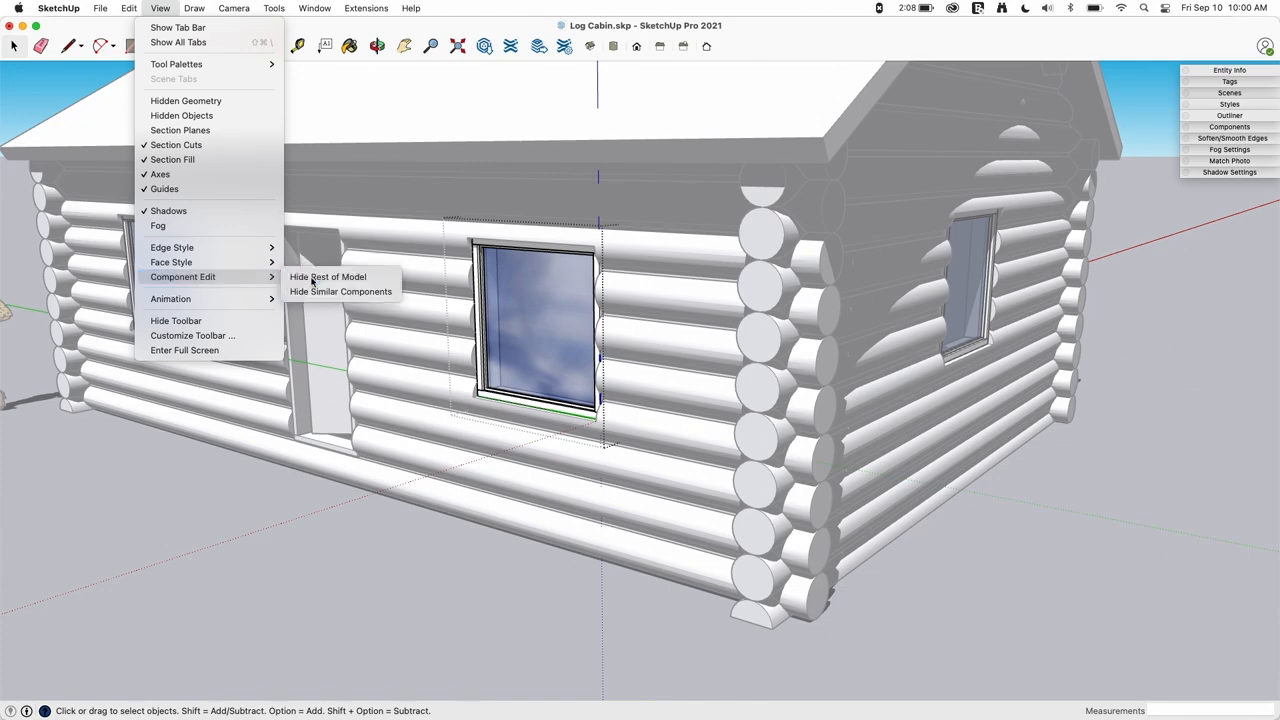
pyautogui.click(328, 276)
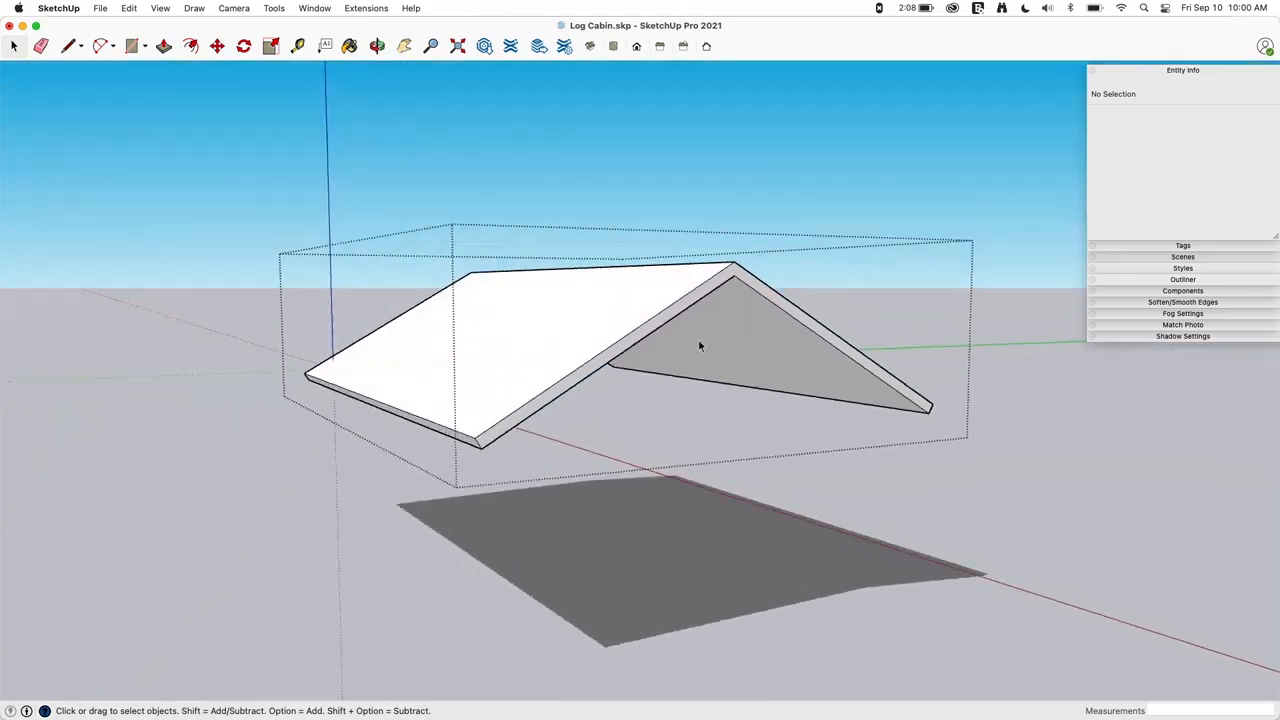
# Orbit back to the cabin and start editing the front window component.
pyautogui.moveTo(700, 350); pyautogui.dragTo(937, 437)
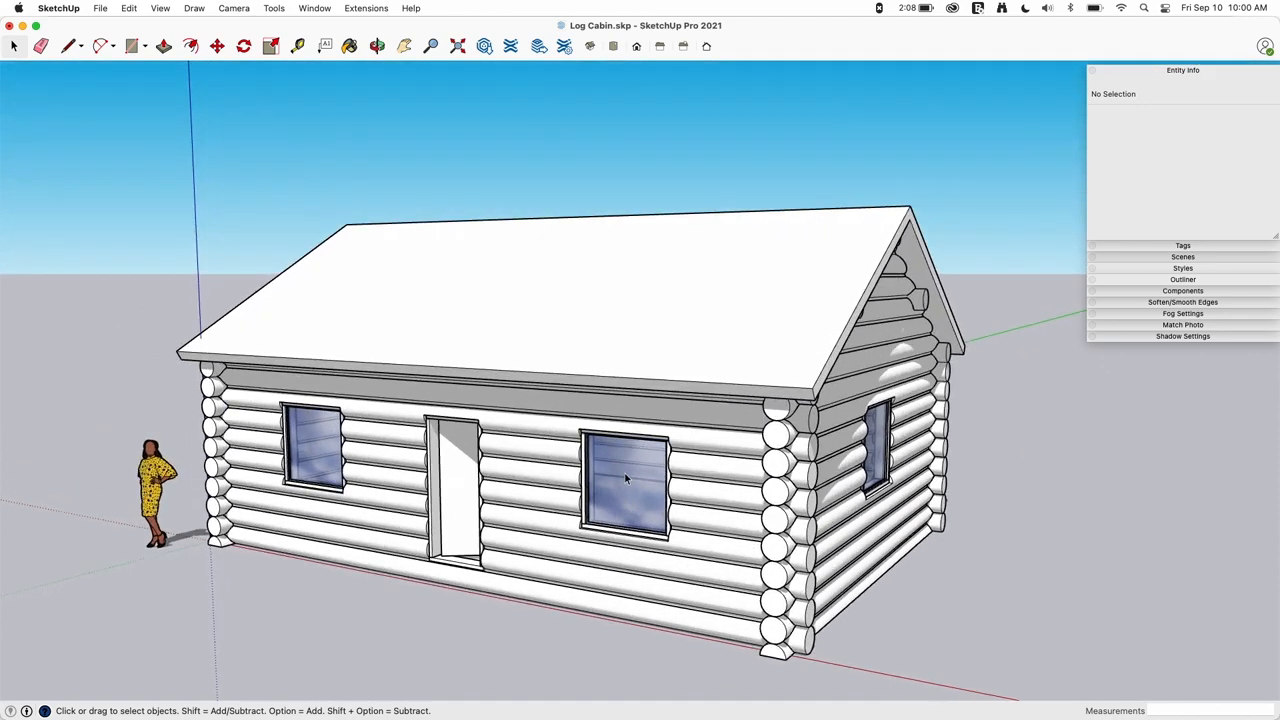
pyautogui.click(160, 8)
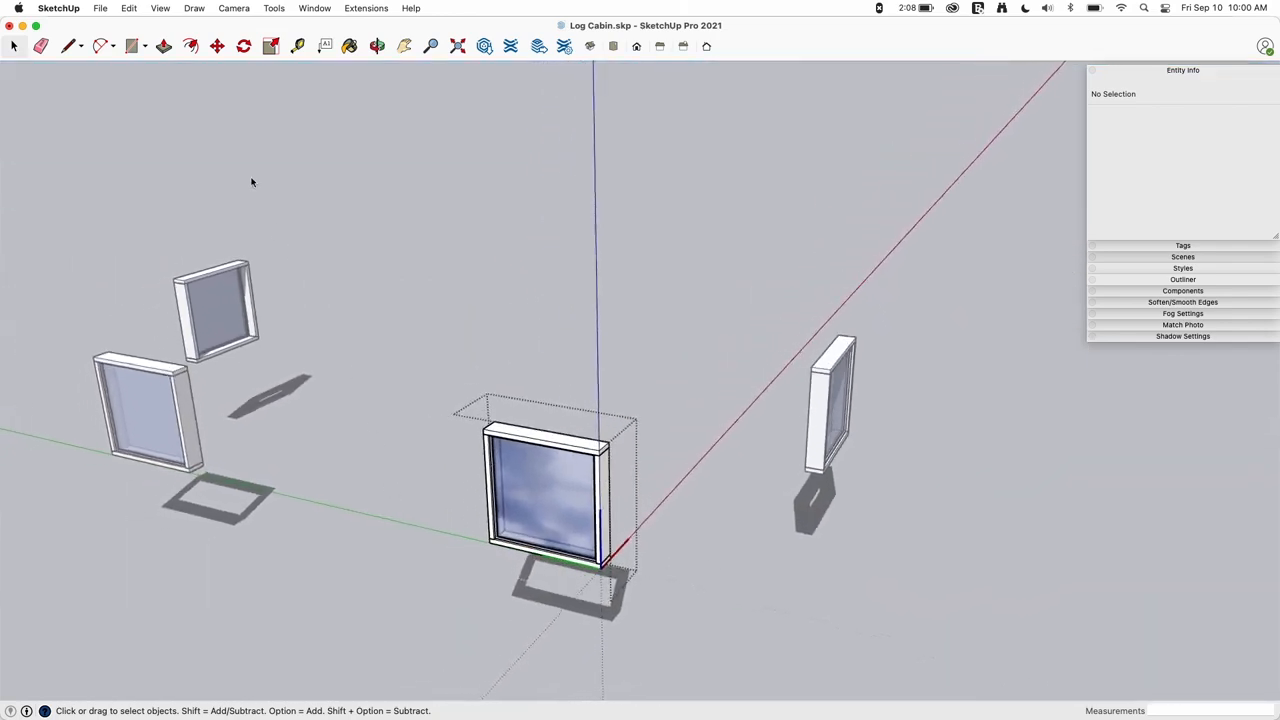
# Toggle Hide Similar Components, turn off Hide Rest of Model, and exit the window.
pyautogui.click(160, 8)
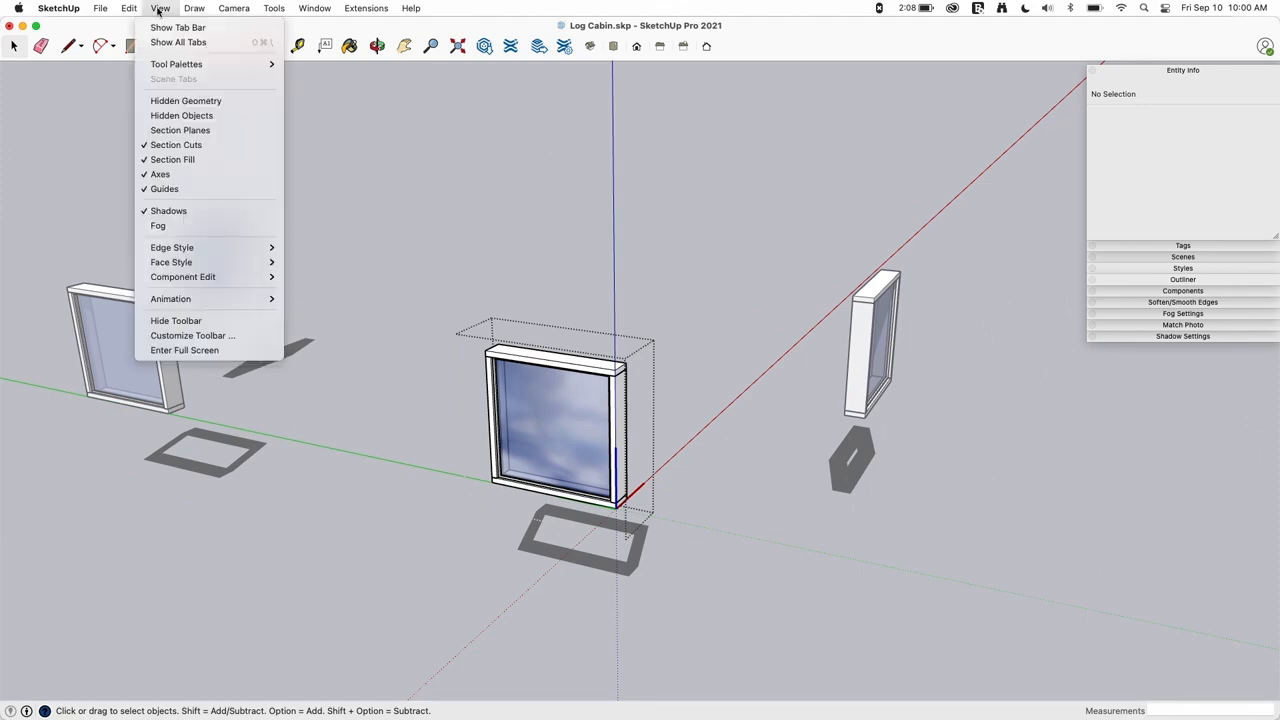
pyautogui.moveTo(183, 276)
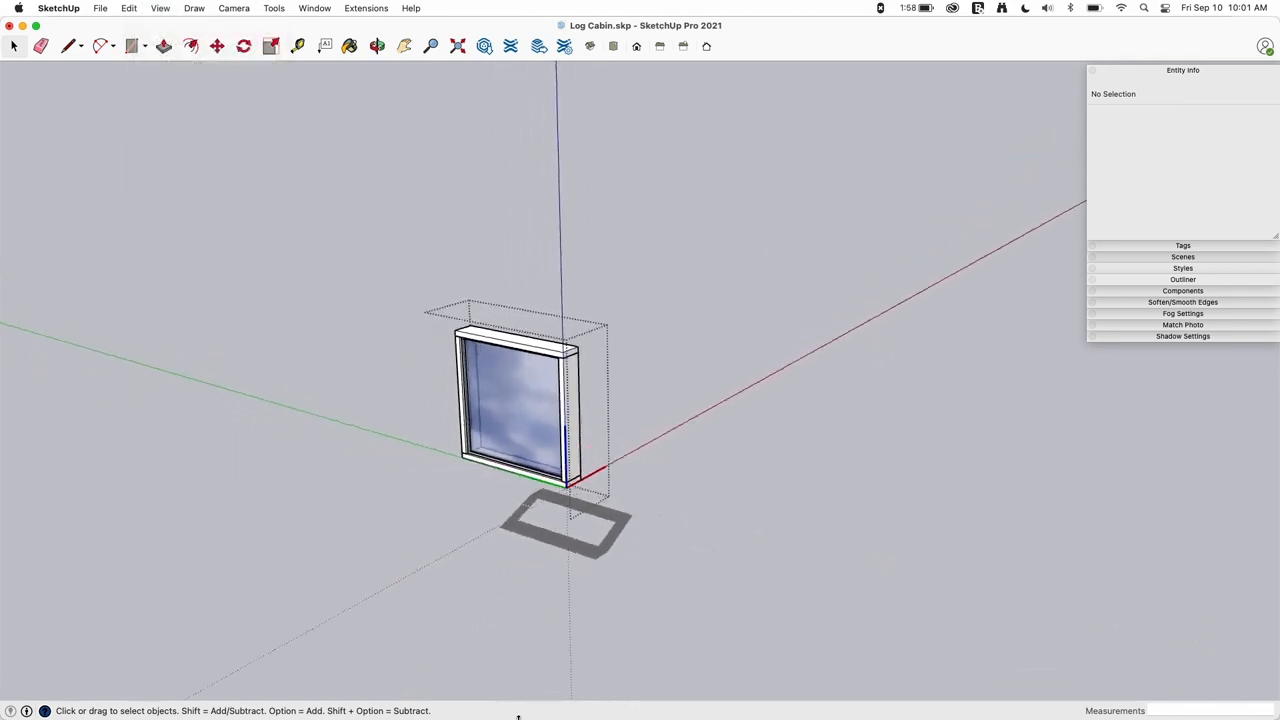
pyautogui.click(160, 8)
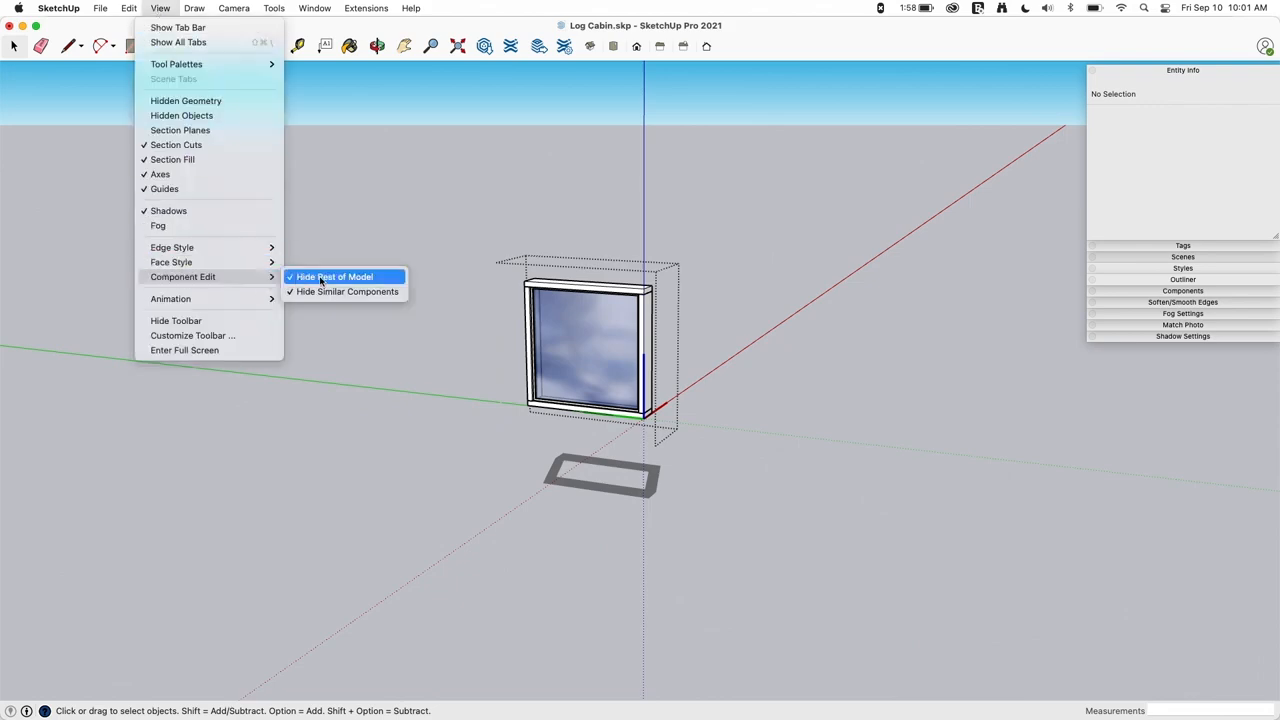
pyautogui.click(334, 276)
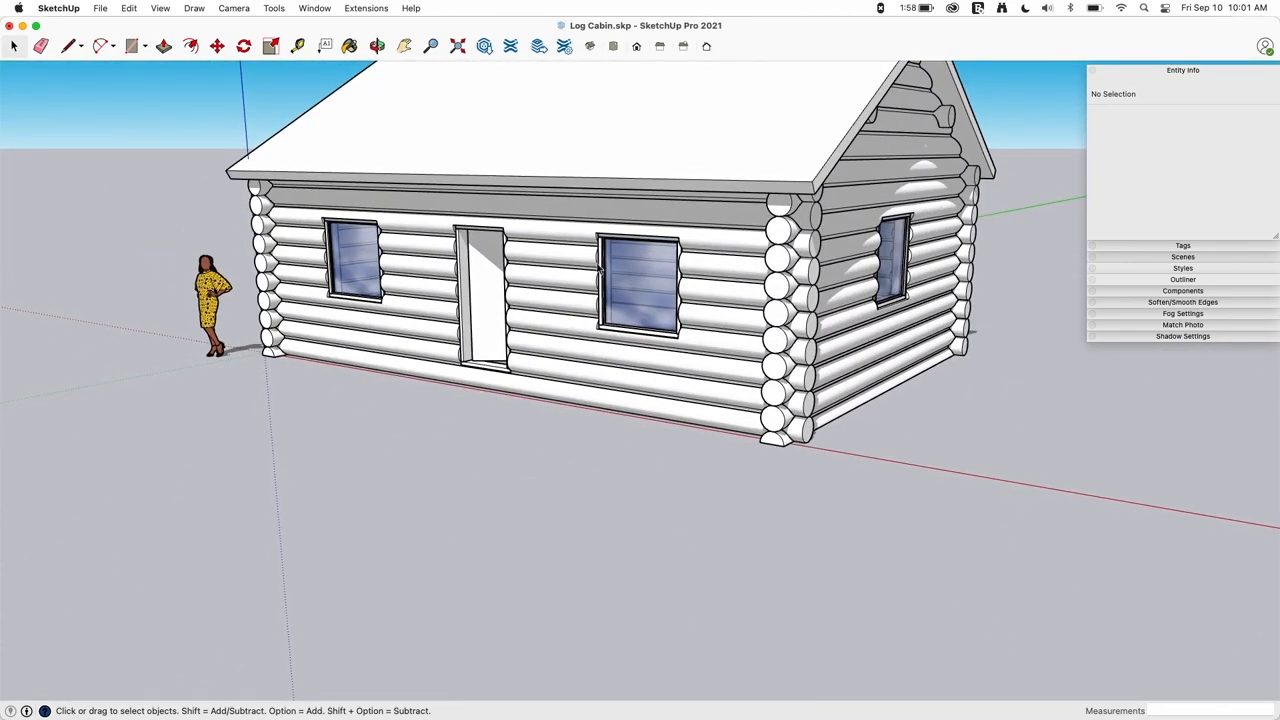
pyautogui.click(160, 8)
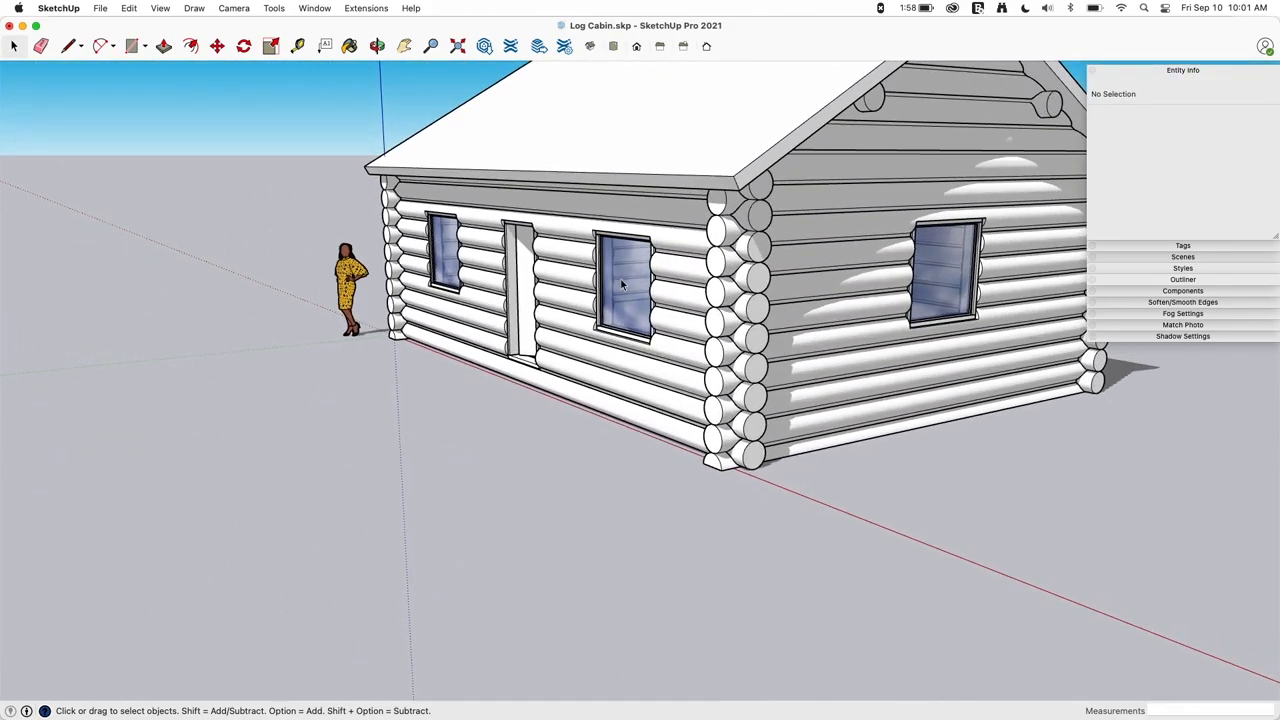
# Open a wall log for editing and enable Hide Similar Components.
pyautogui.click(160, 8)
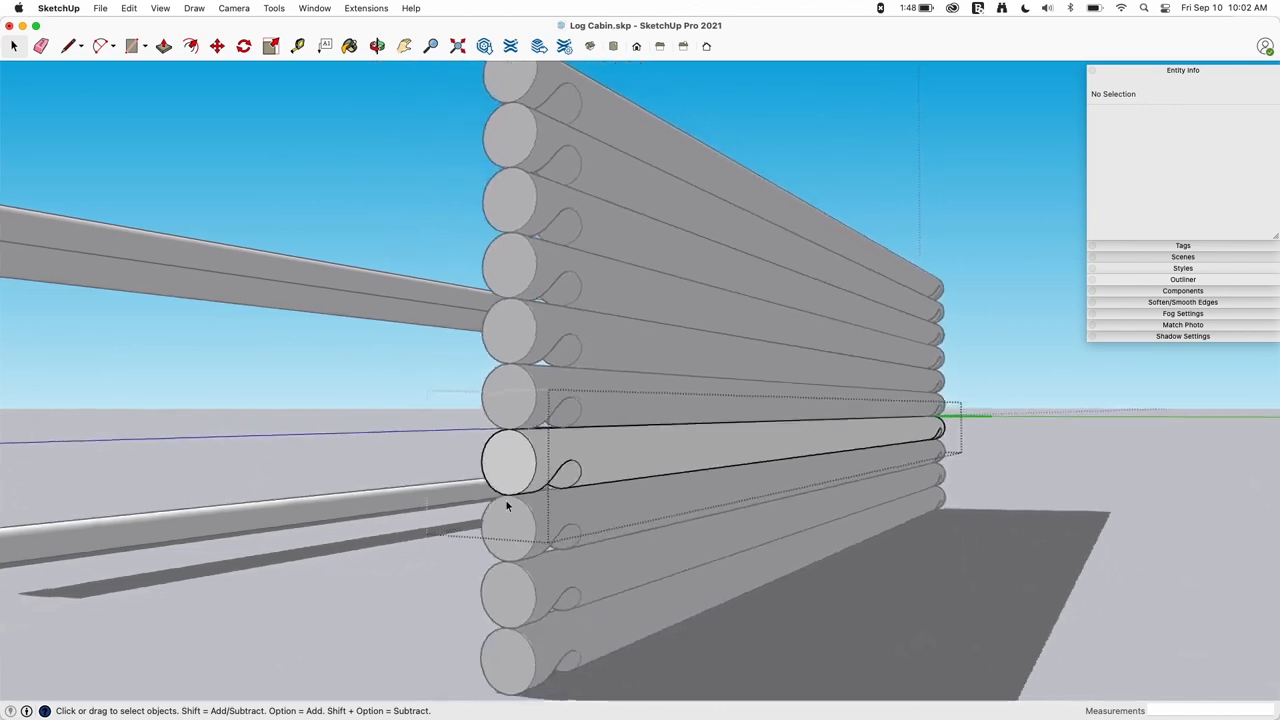
pyautogui.click(160, 8)
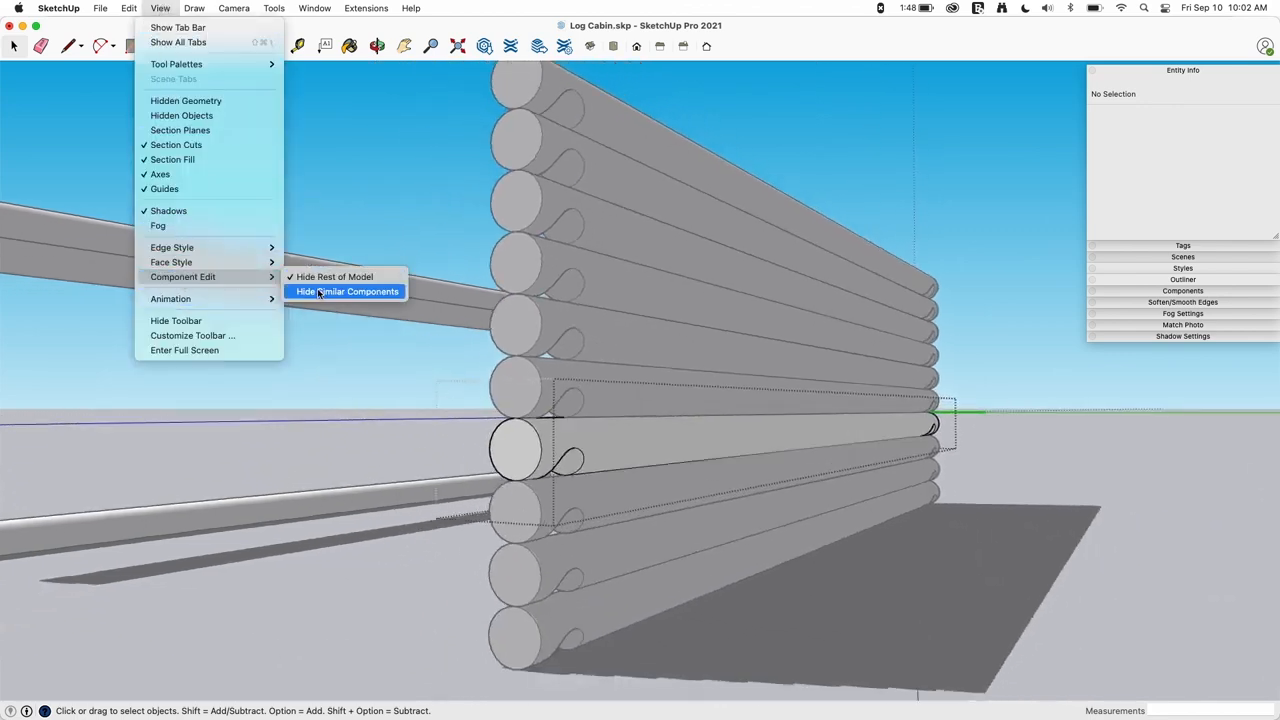
pyautogui.click(347, 291)
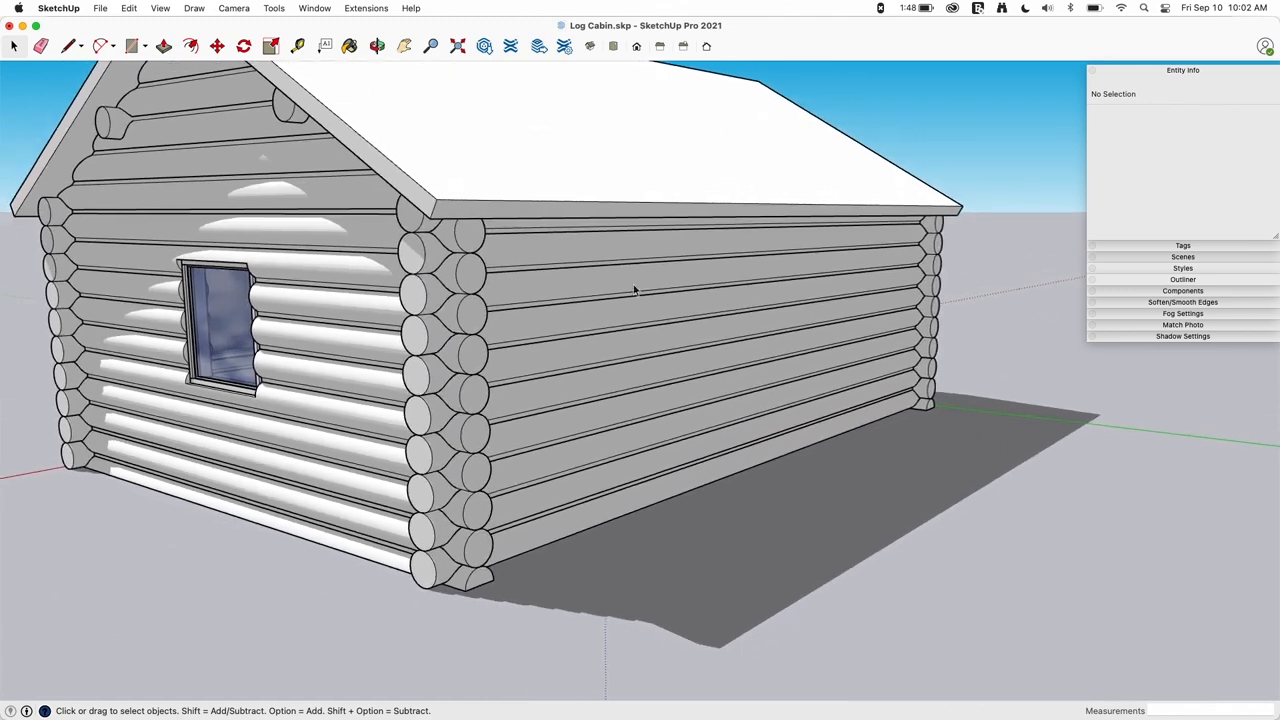
# Reopen the View display options while the full log cabin is showing.
pyautogui.click(160, 8)
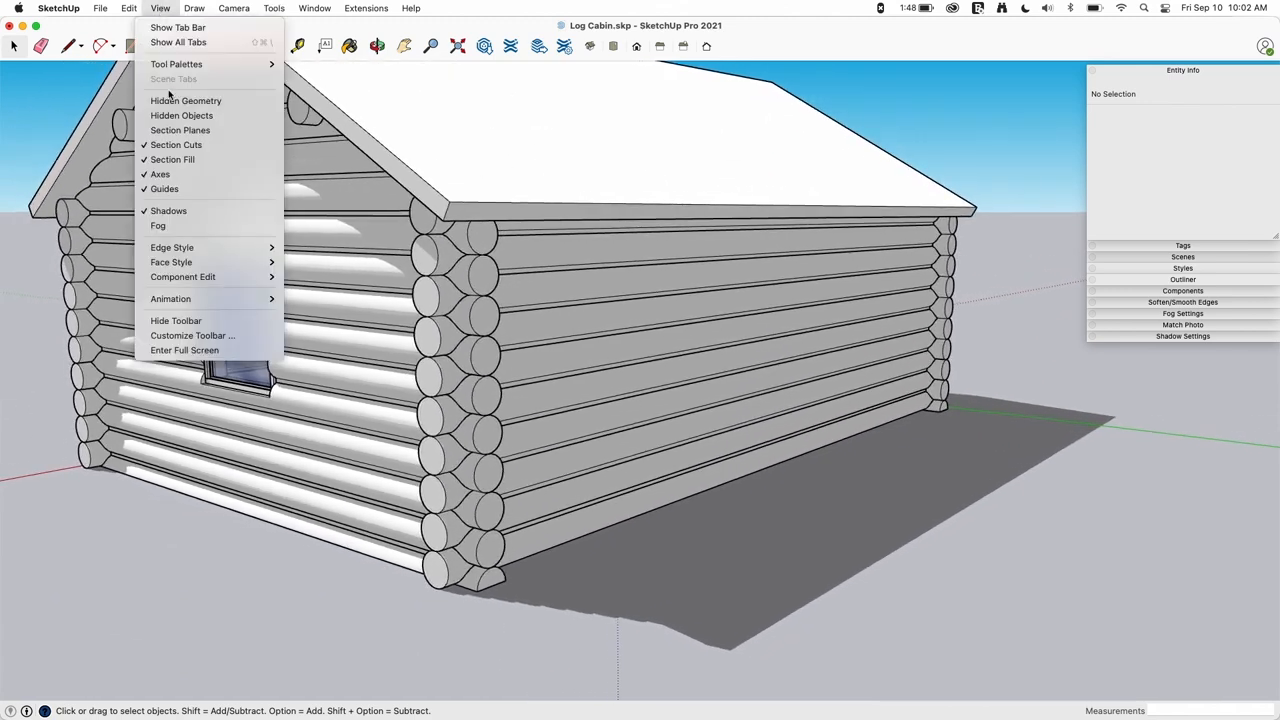
pyautogui.moveTo(183, 277)
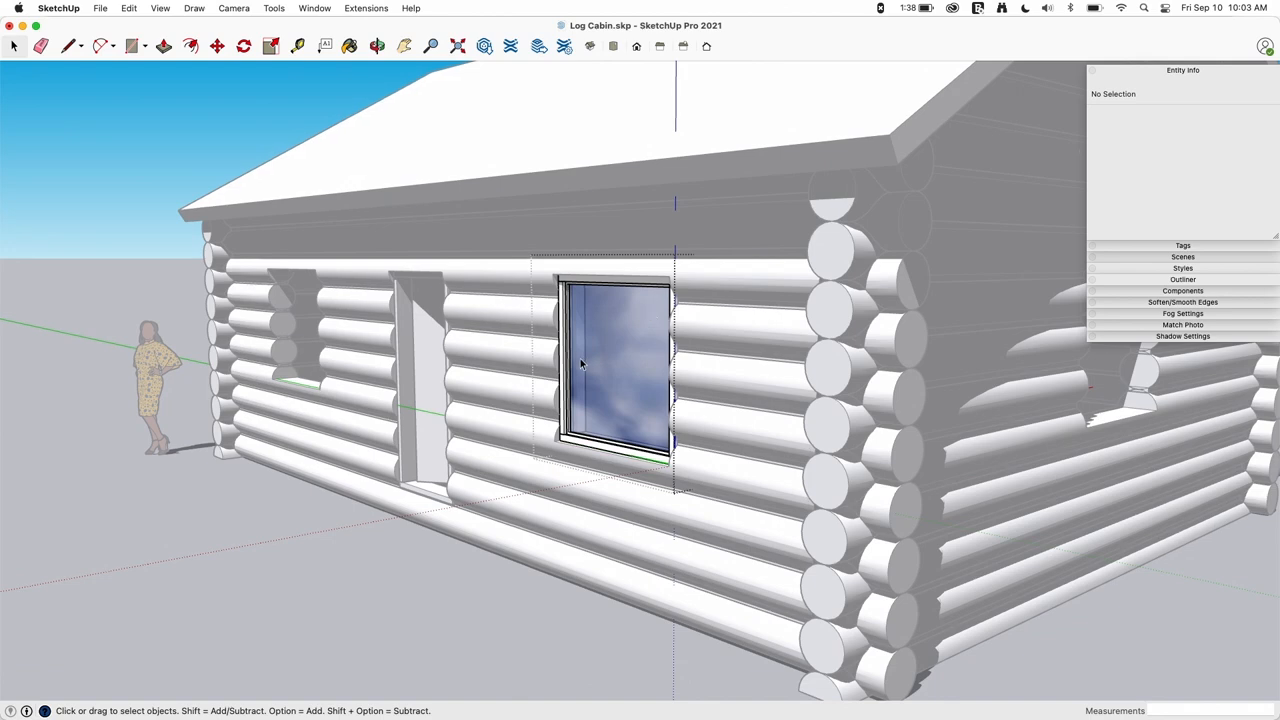
pyautogui.moveTo(543, 360)
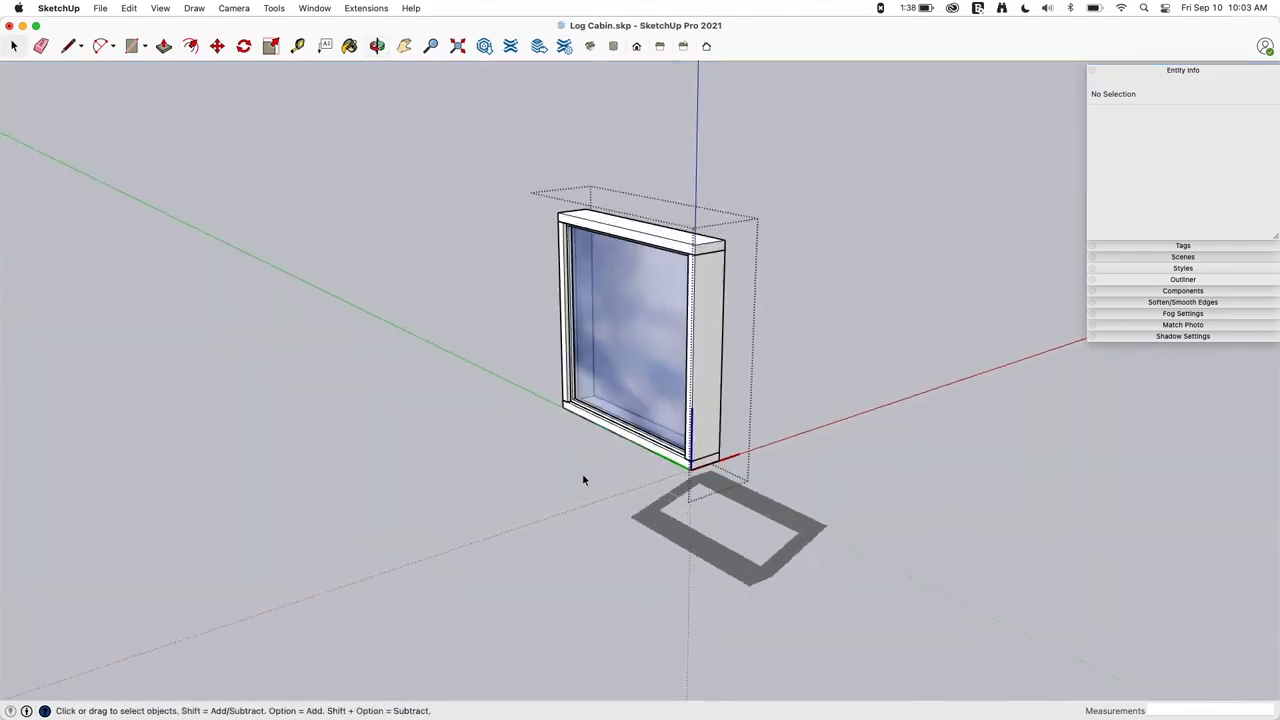
# Orbit around the isolated window and open the SketchUp application menu.
pyautogui.moveTo(585, 480); pyautogui.dragTo(848, 398)
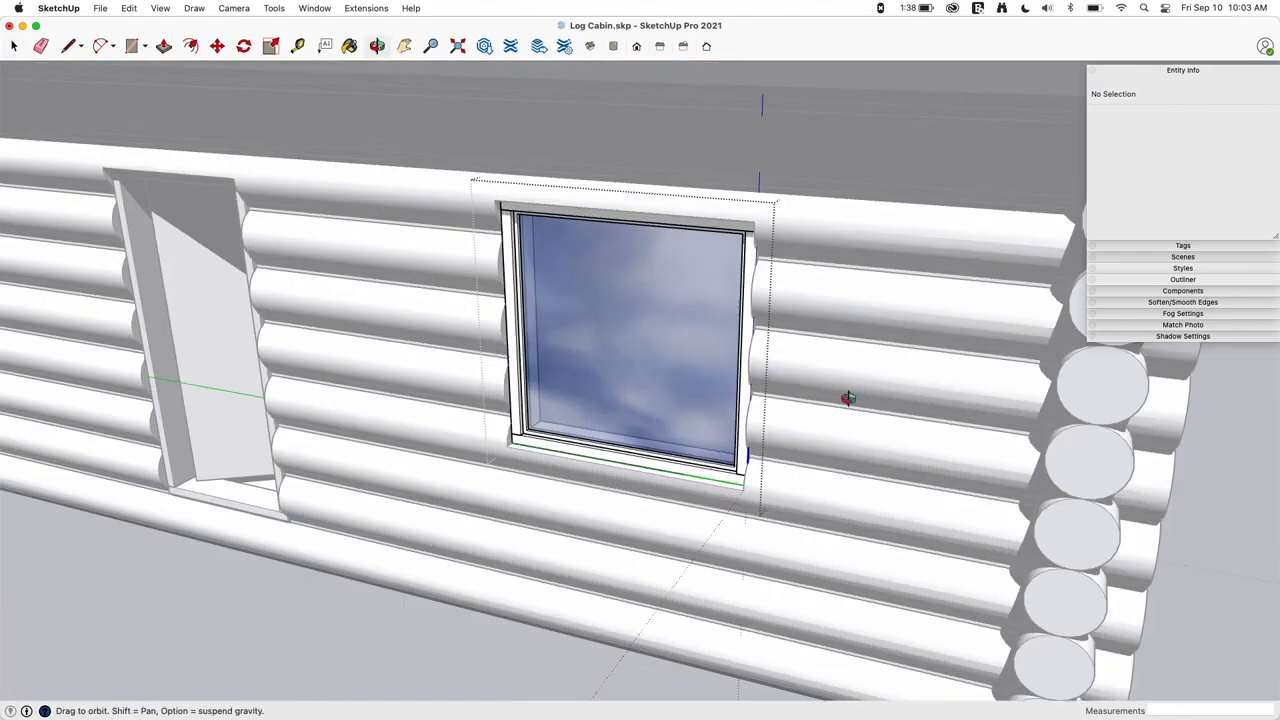
pyautogui.moveTo(850, 400); pyautogui.dragTo(925, 408)
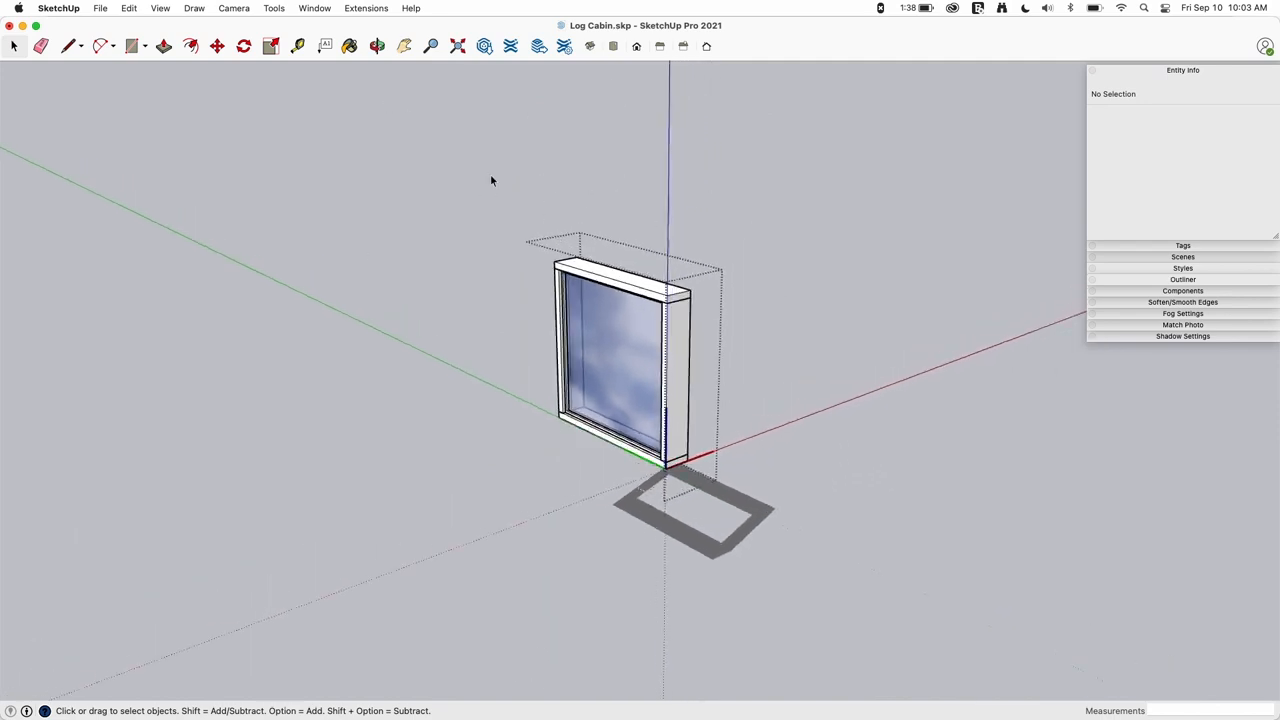
pyautogui.moveTo(296, 150)
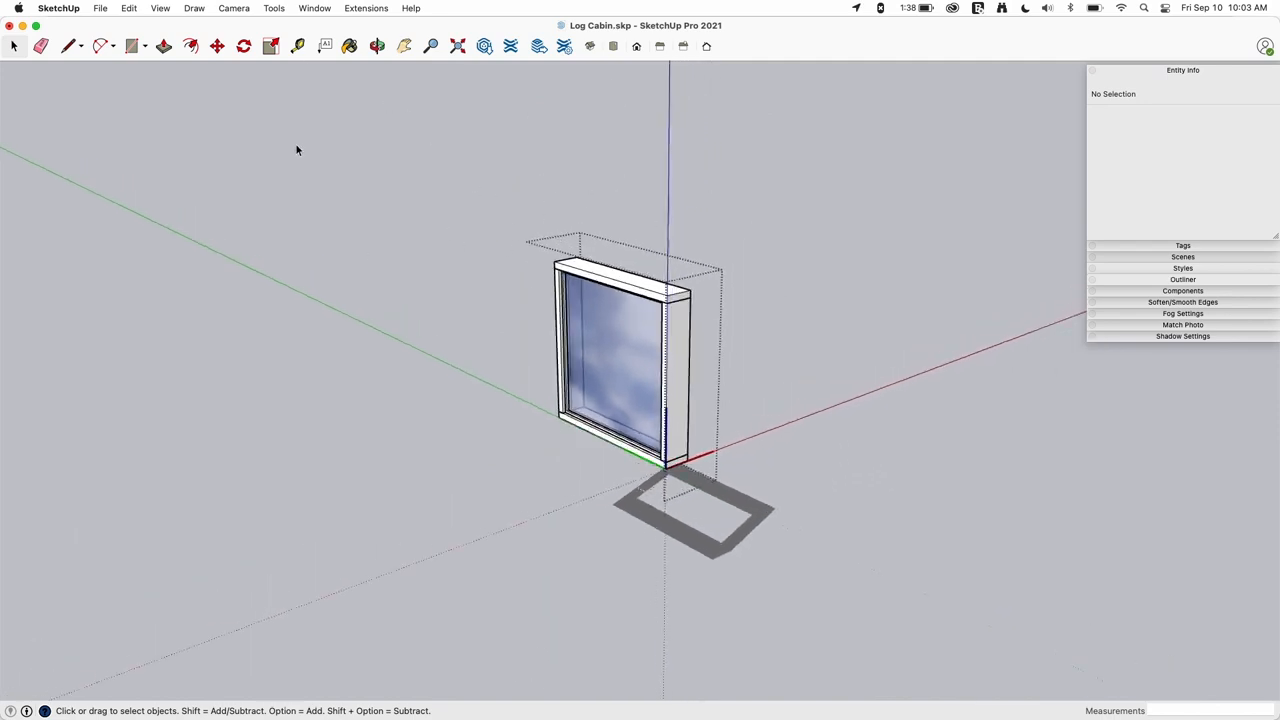
pyautogui.click(58, 8)
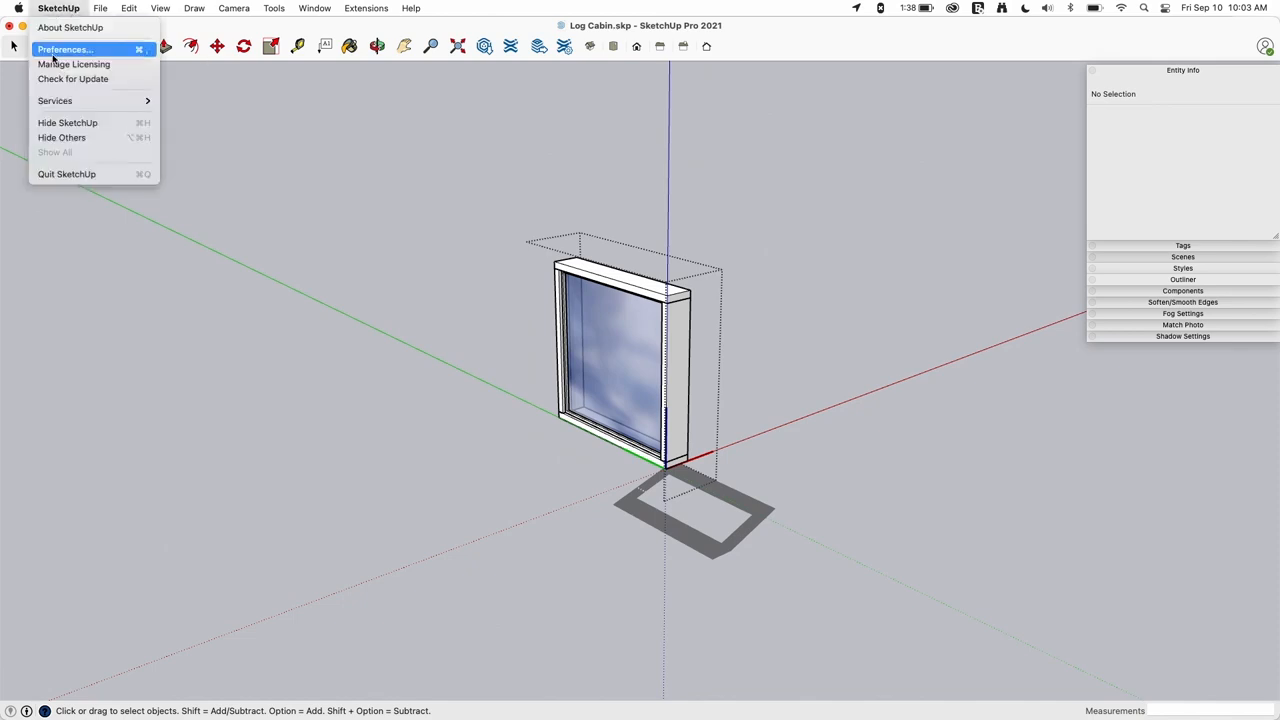
# Assign Shift+A to Hide Similar Components in the Shortcuts preferences, then close Preferences.
pyautogui.click(314, 8)
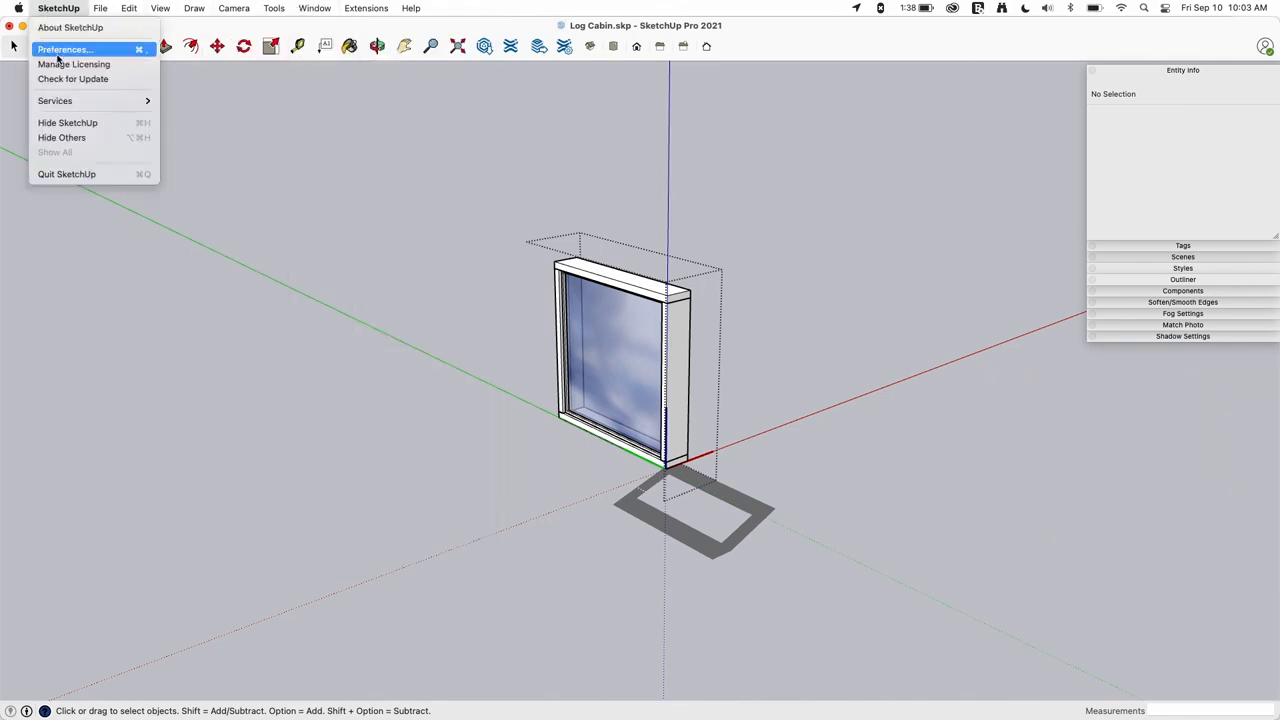
pyautogui.click(64, 49)
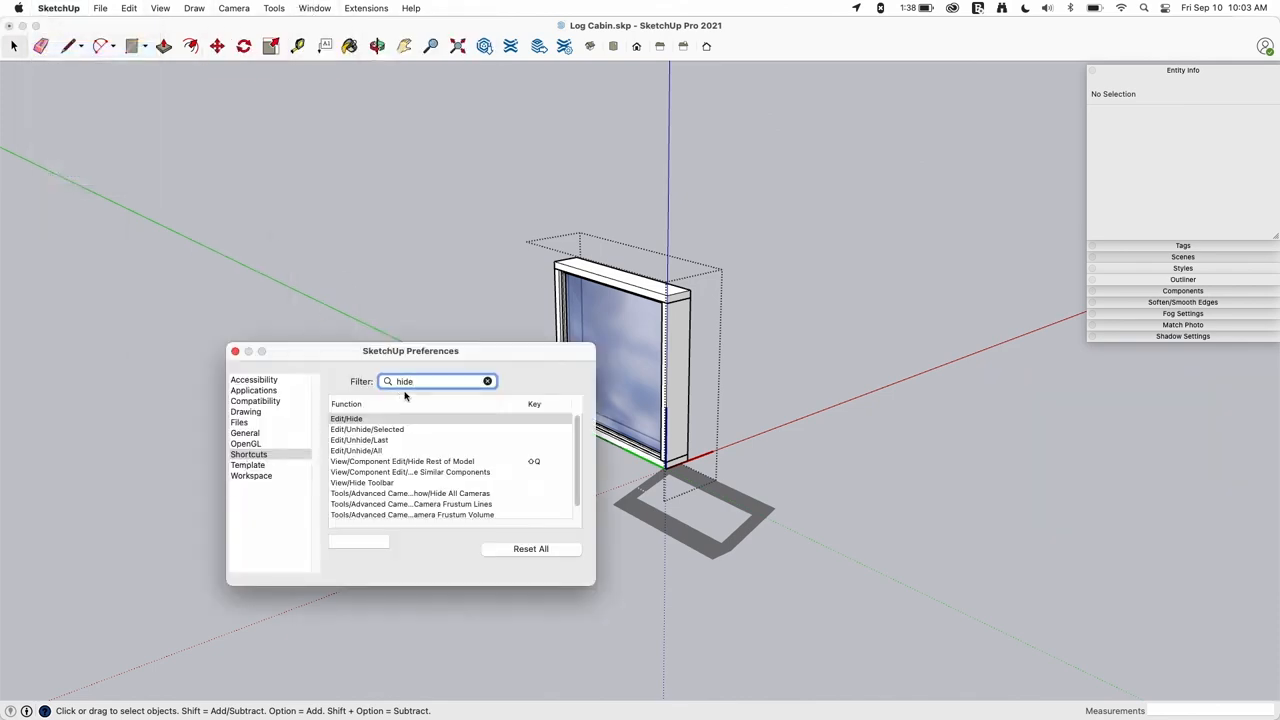
pyautogui.click(488, 381)
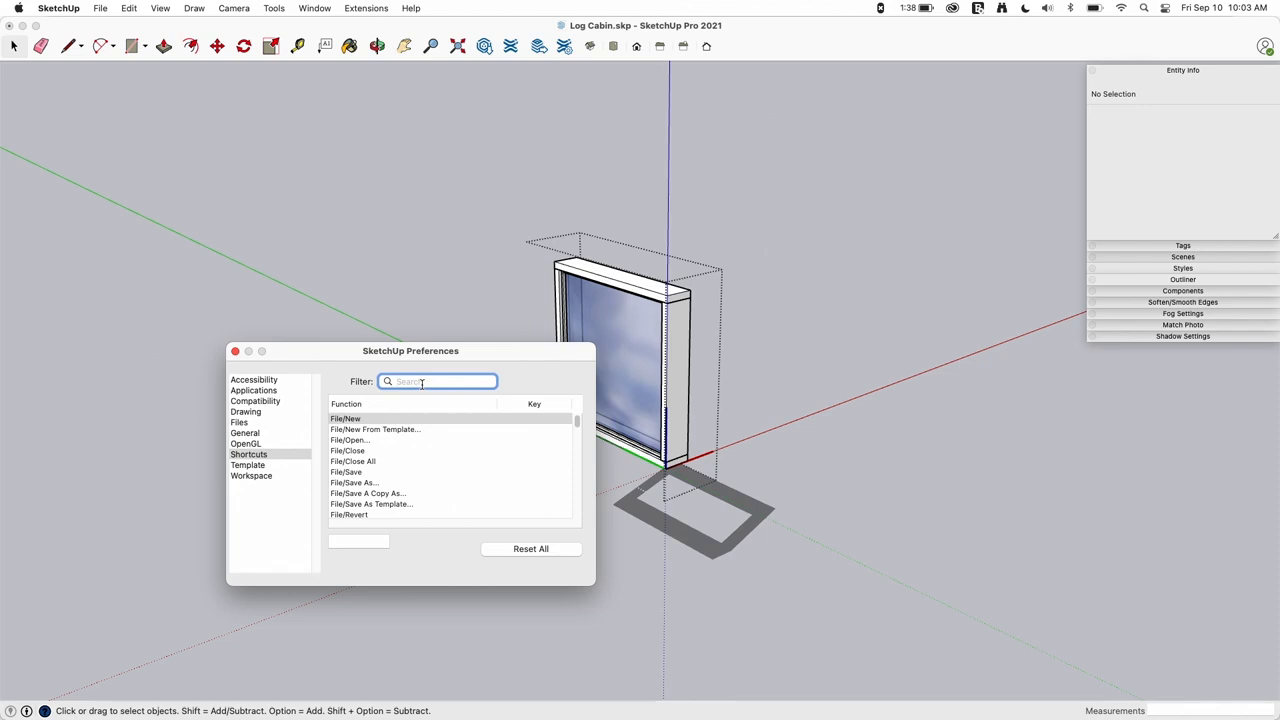
pyautogui.write('Hide')
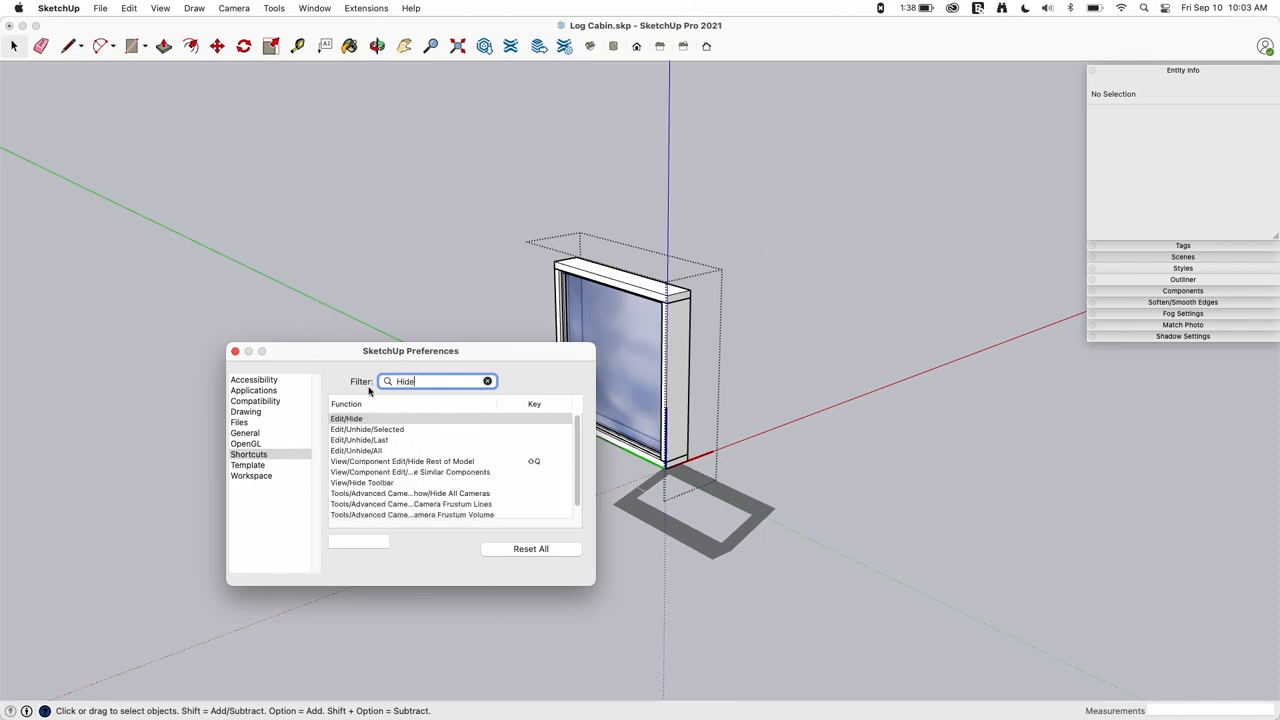
pyautogui.moveTo(387, 470)
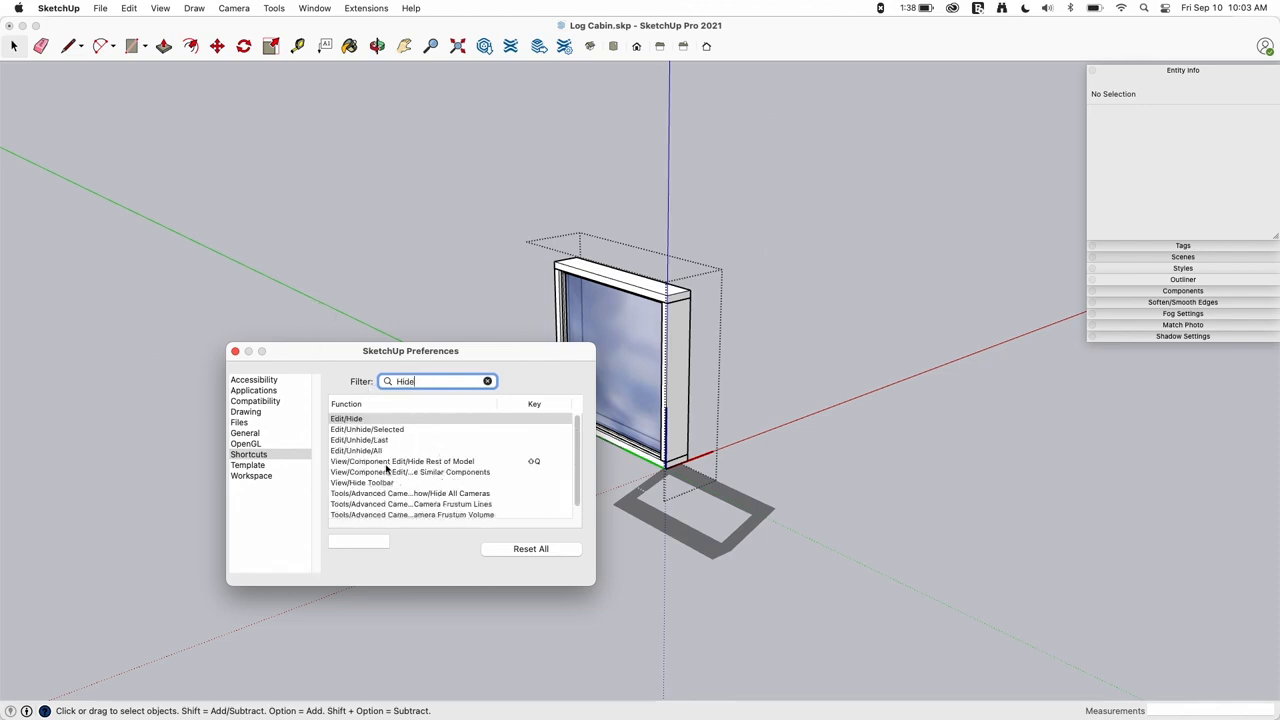
pyautogui.moveTo(603, 478)
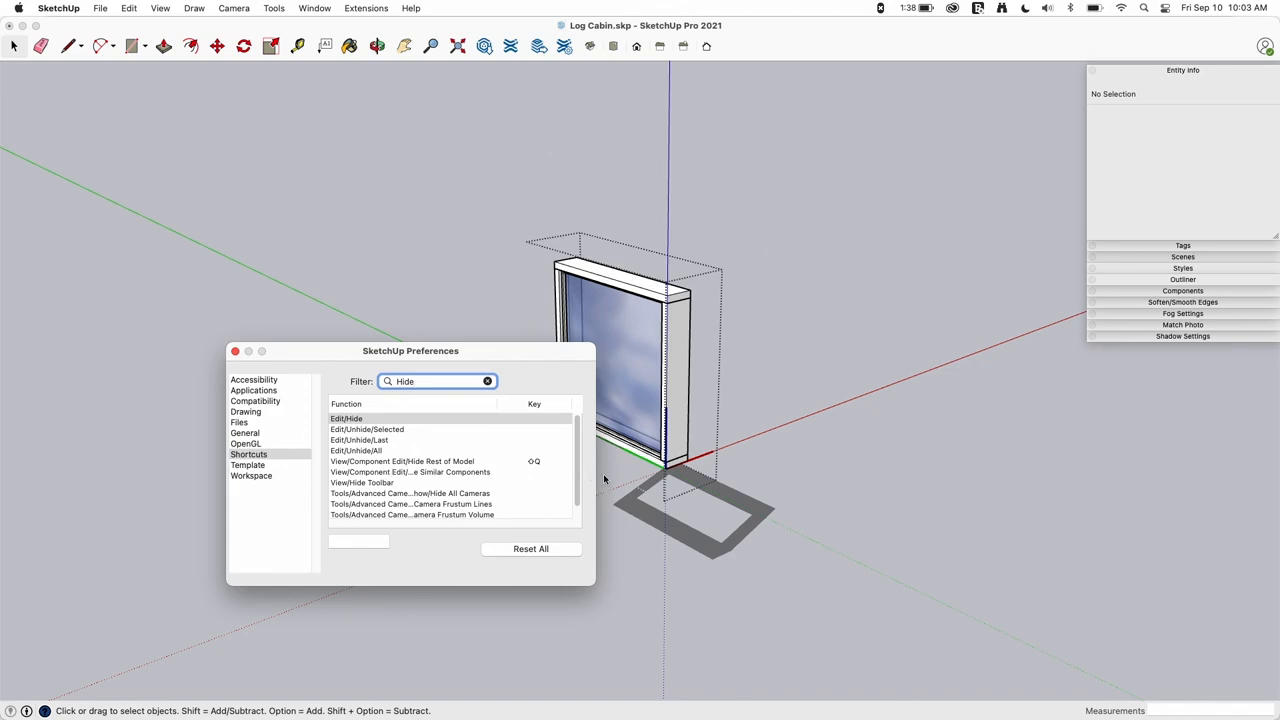
pyautogui.moveTo(408, 469)
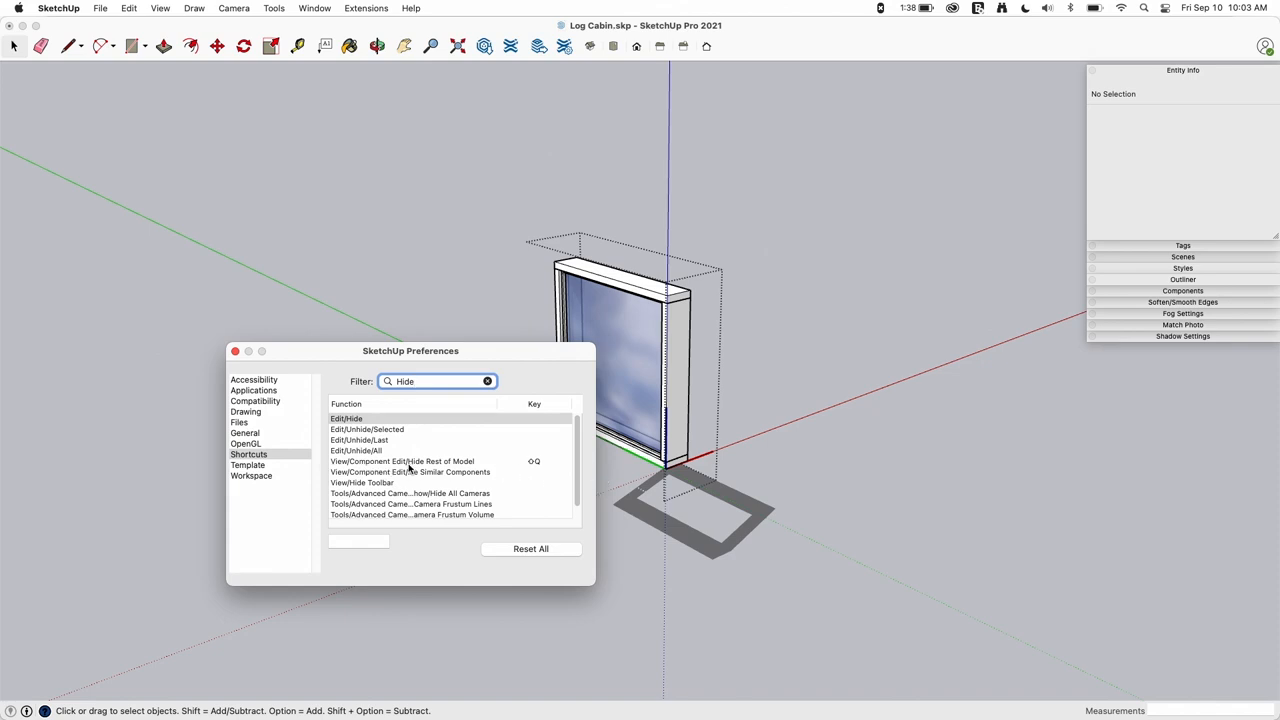
pyautogui.moveTo(538, 463)
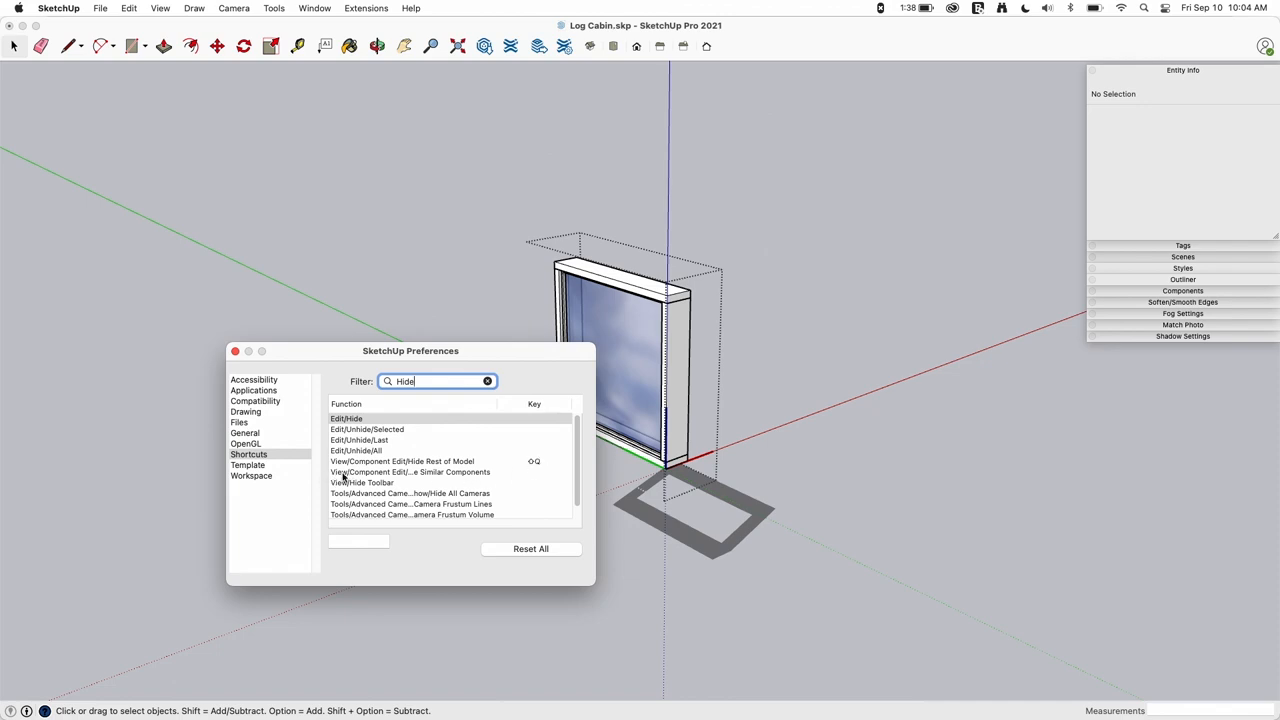
pyautogui.moveTo(424, 481)
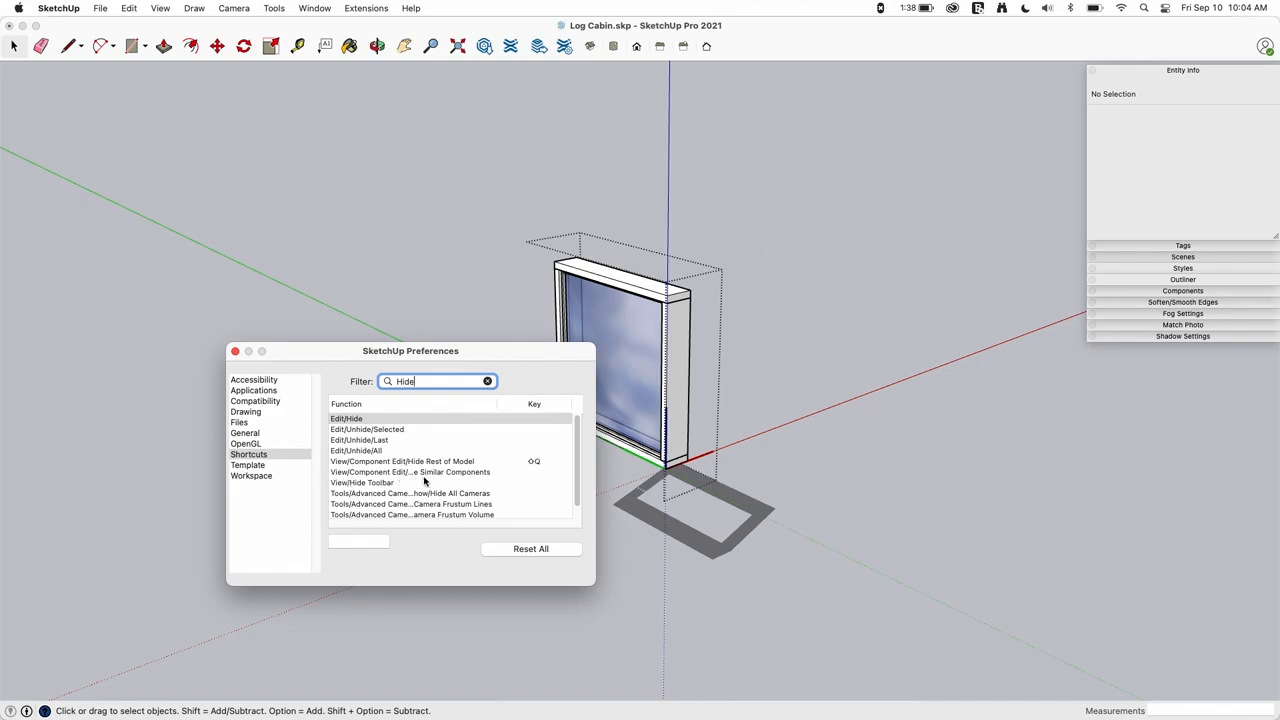
pyautogui.click(410, 472)
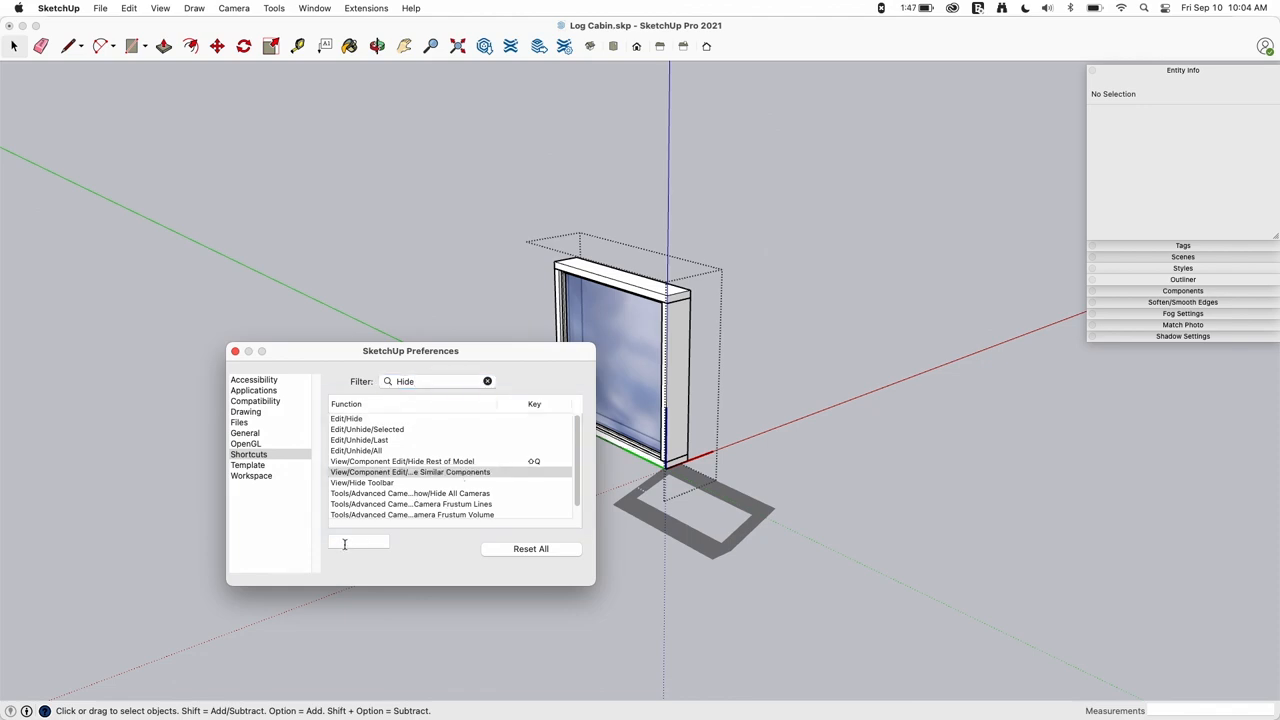
pyautogui.write('⇧A')
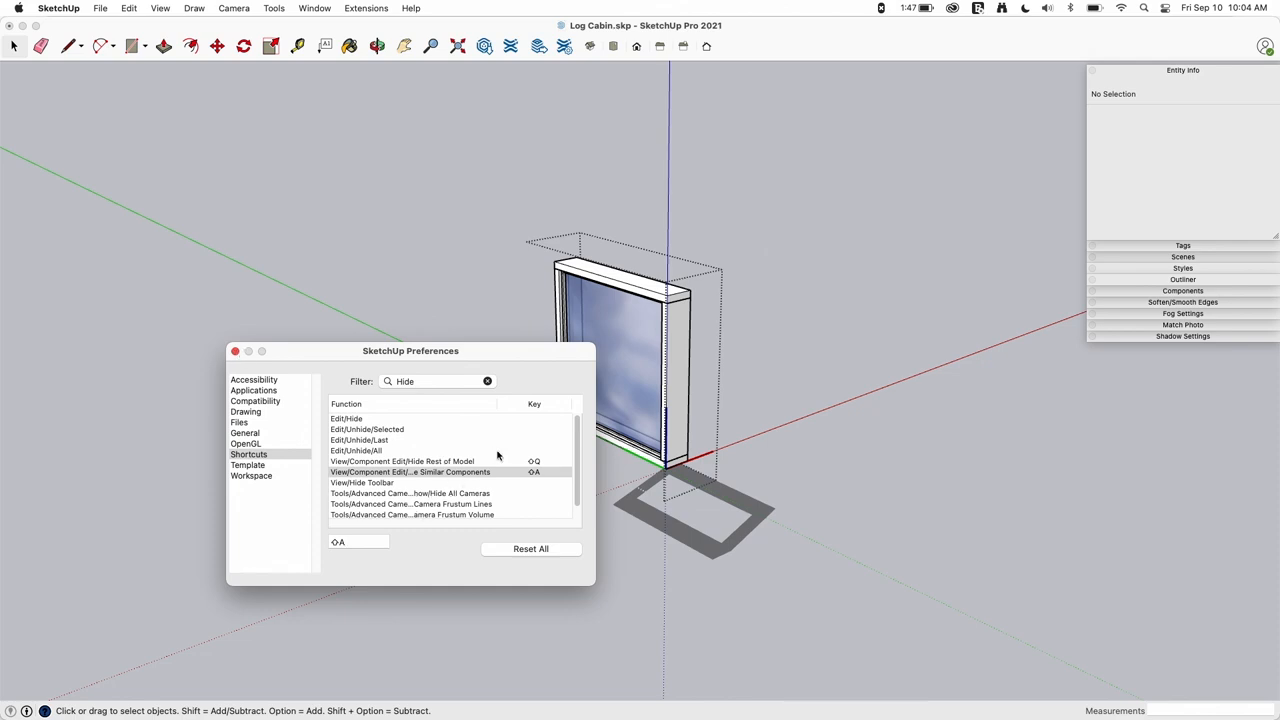
pyautogui.click(236, 351)
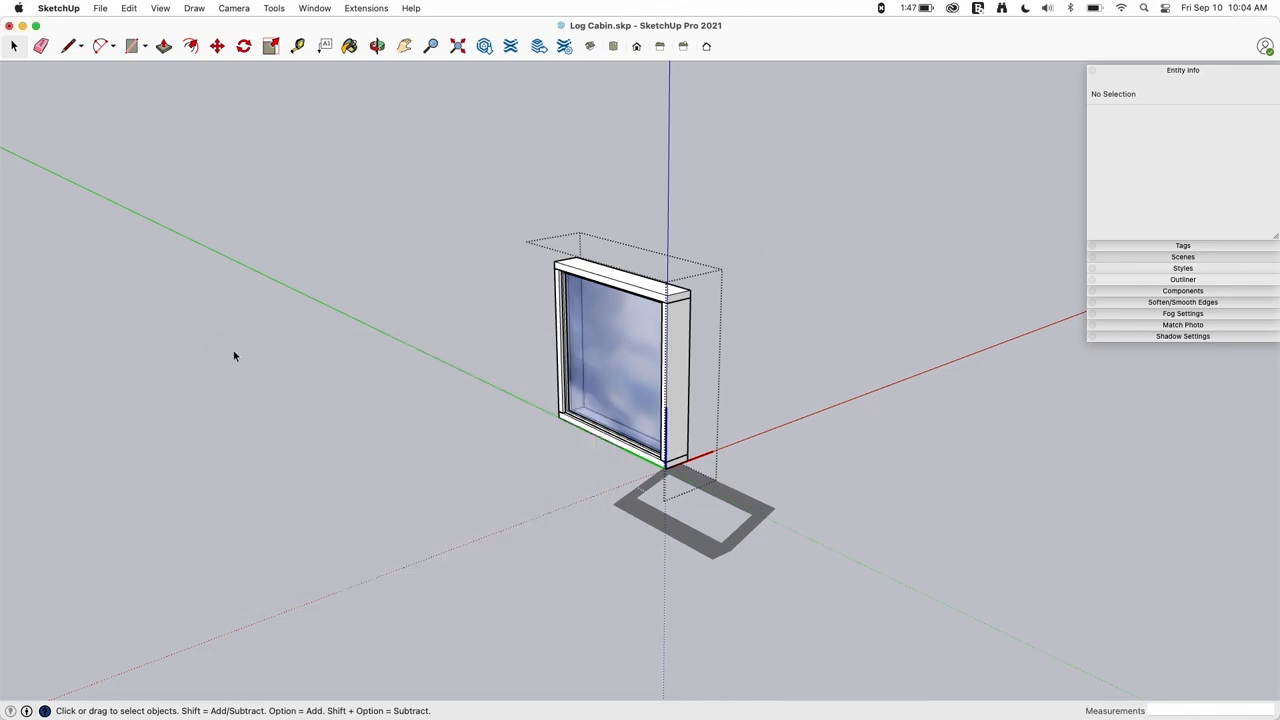
pyautogui.moveTo(207, 350)
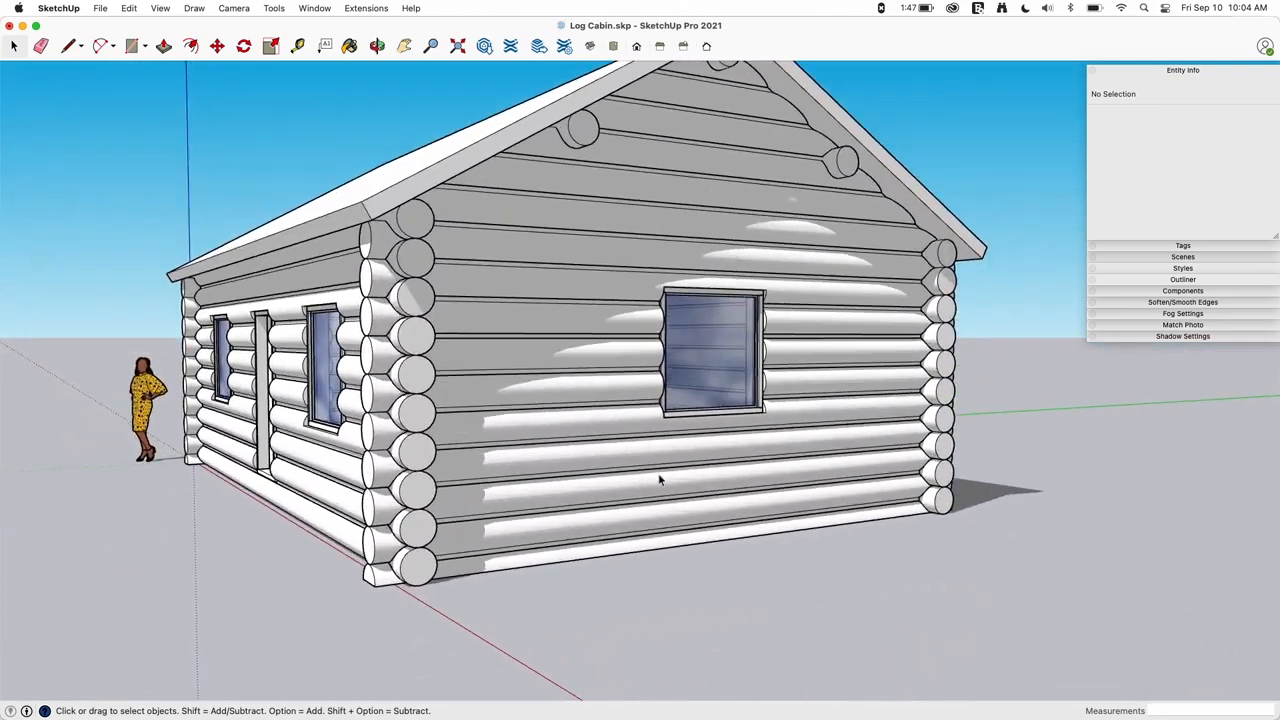
# Orbit to the cabin's long side and zoom out on the whole model.
pyautogui.moveTo(660, 480); pyautogui.dragTo(686, 490)
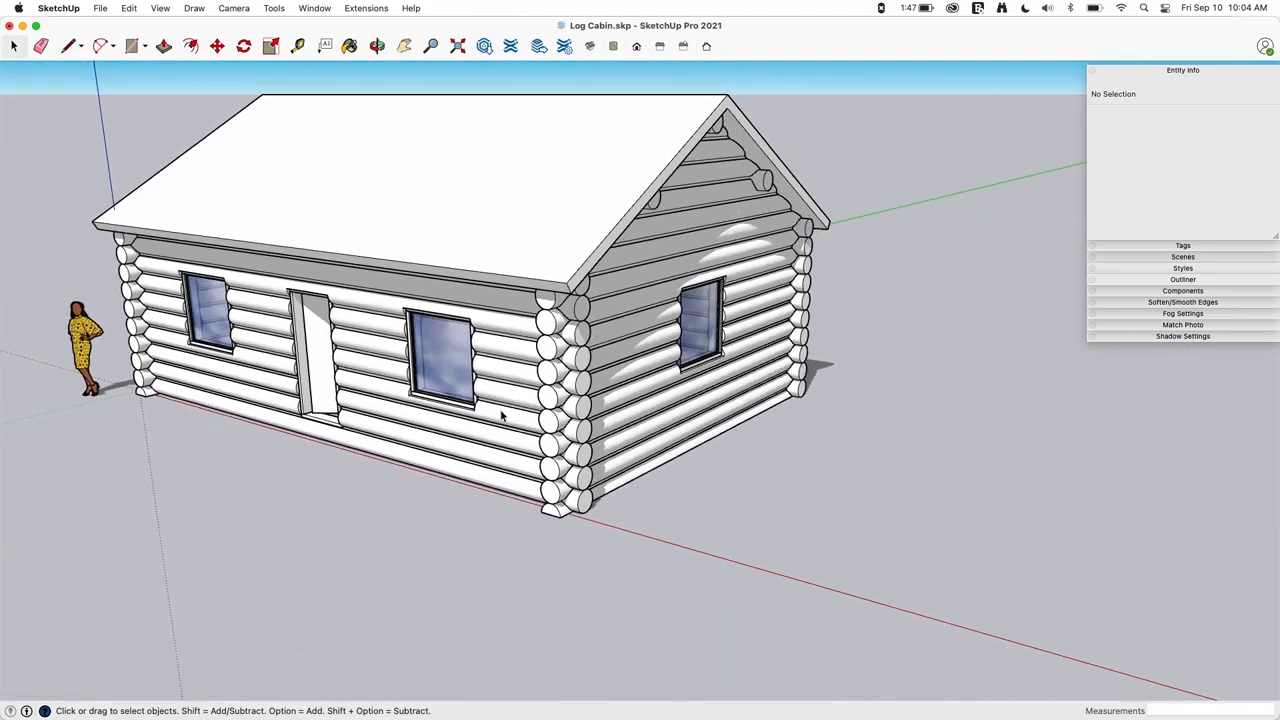
pyautogui.scroll(-3)
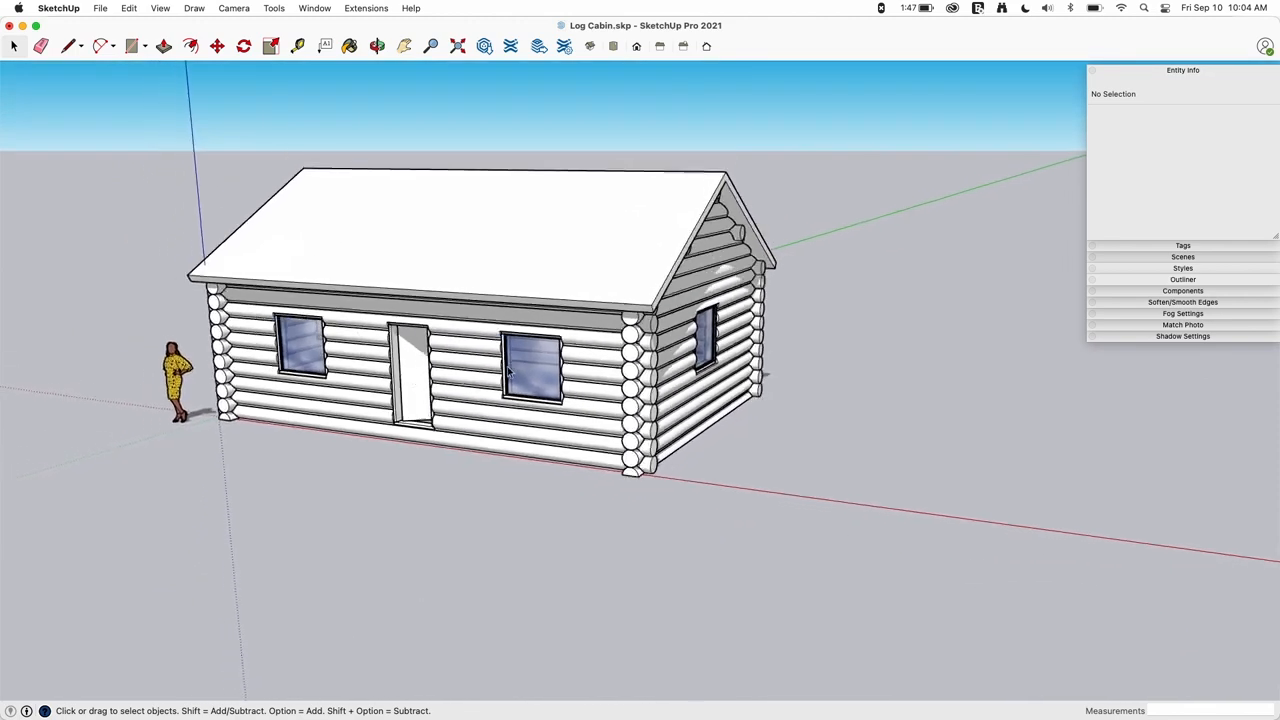